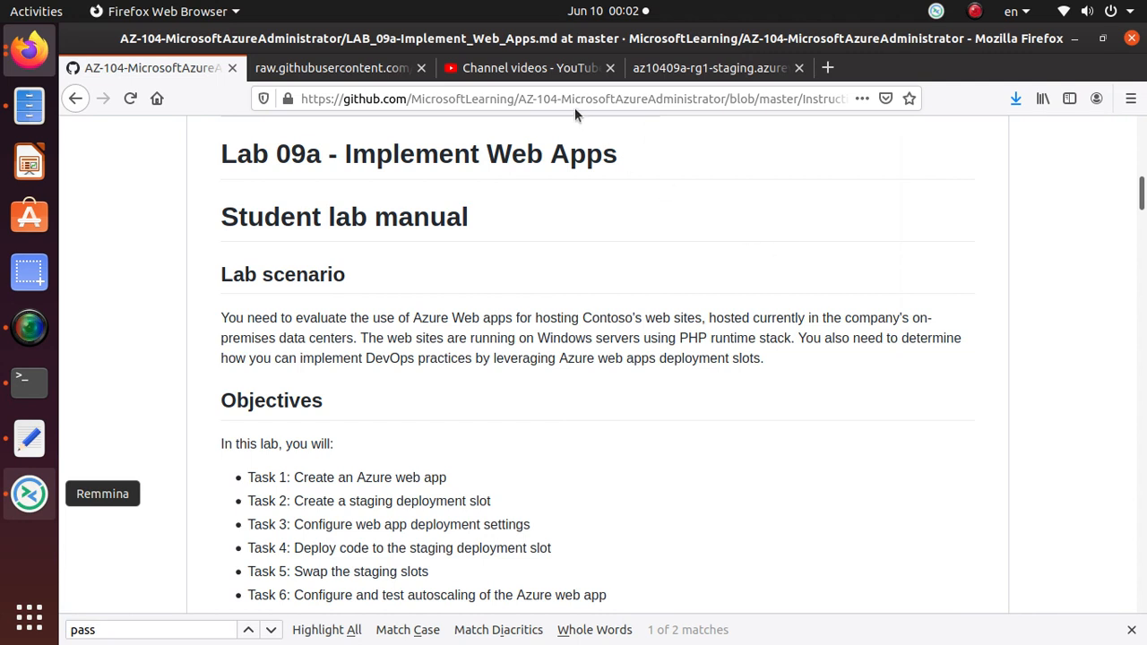
- Scroll the lab manual to the Task 5: Swap the staging slots section, then return to the Azure portal
{"action": "left_click", "coordinate": [537, 99]}
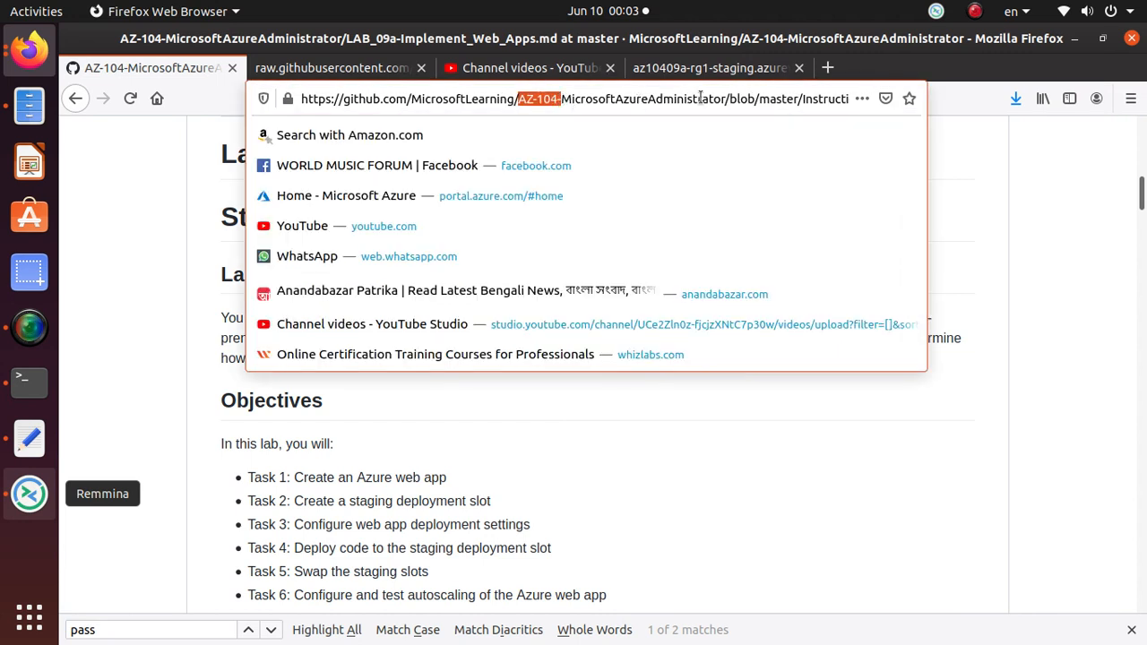
{"action": "mouse_move", "coordinate": [502, 133]}
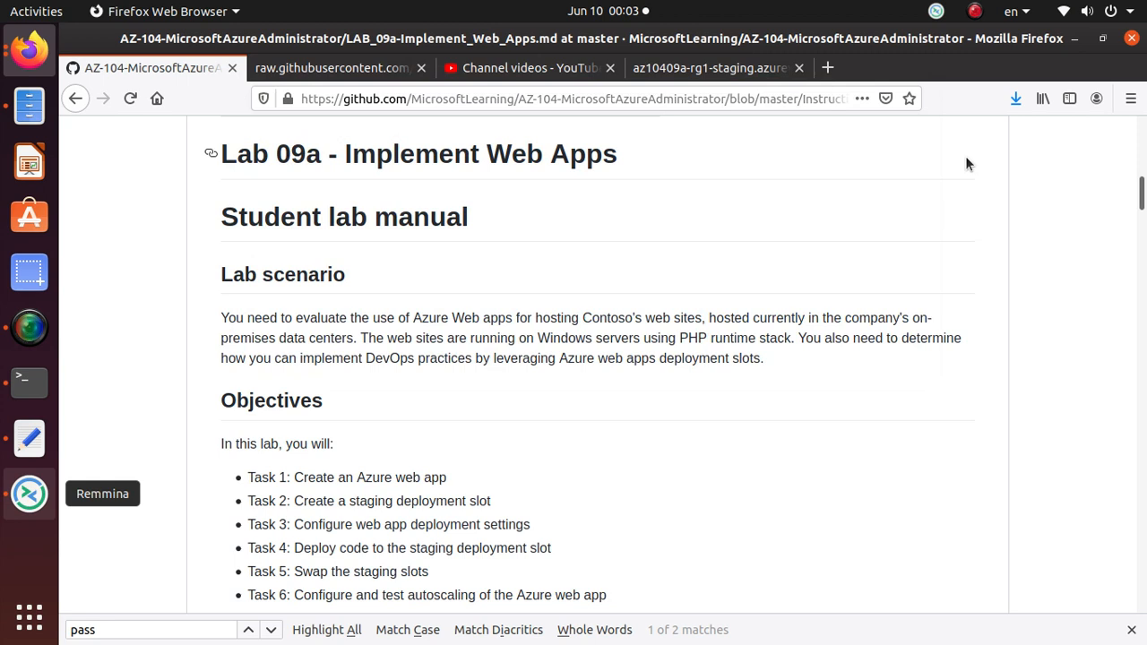
{"action": "mouse_move", "coordinate": [285, 490]}
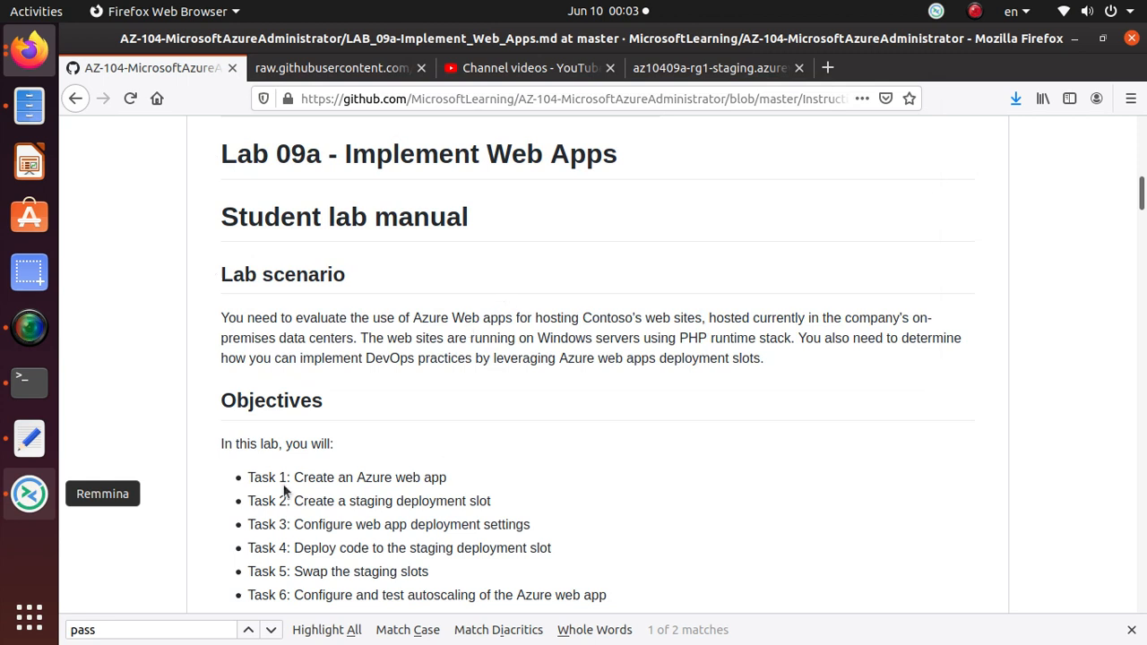
{"action": "mouse_move", "coordinate": [339, 480]}
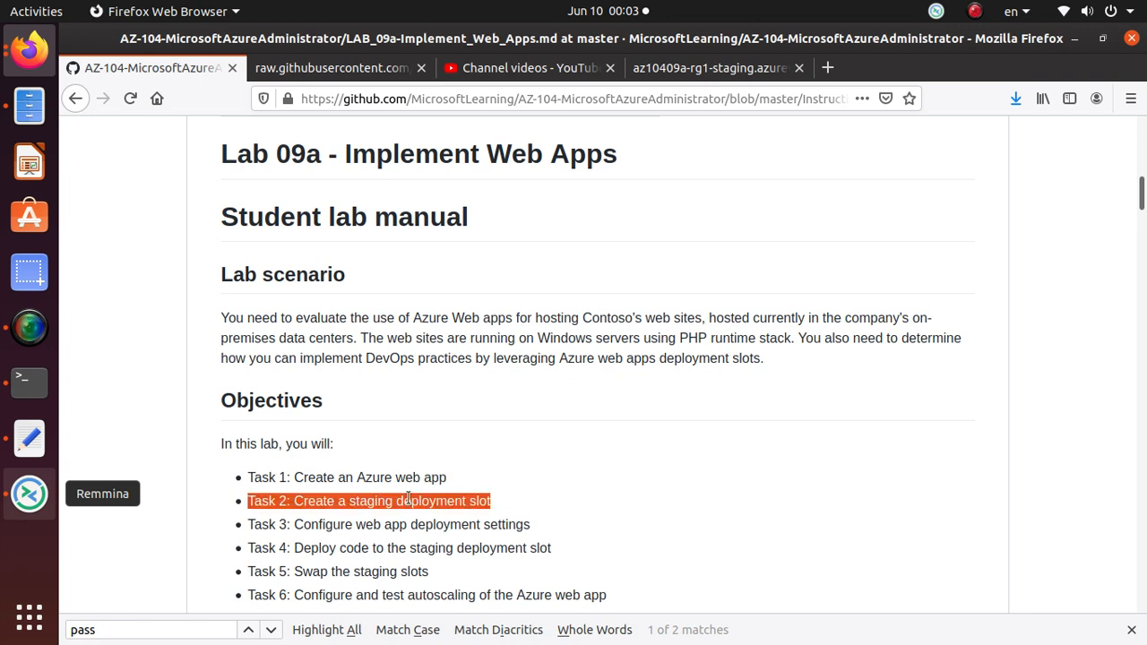
{"action": "mouse_move", "coordinate": [462, 538]}
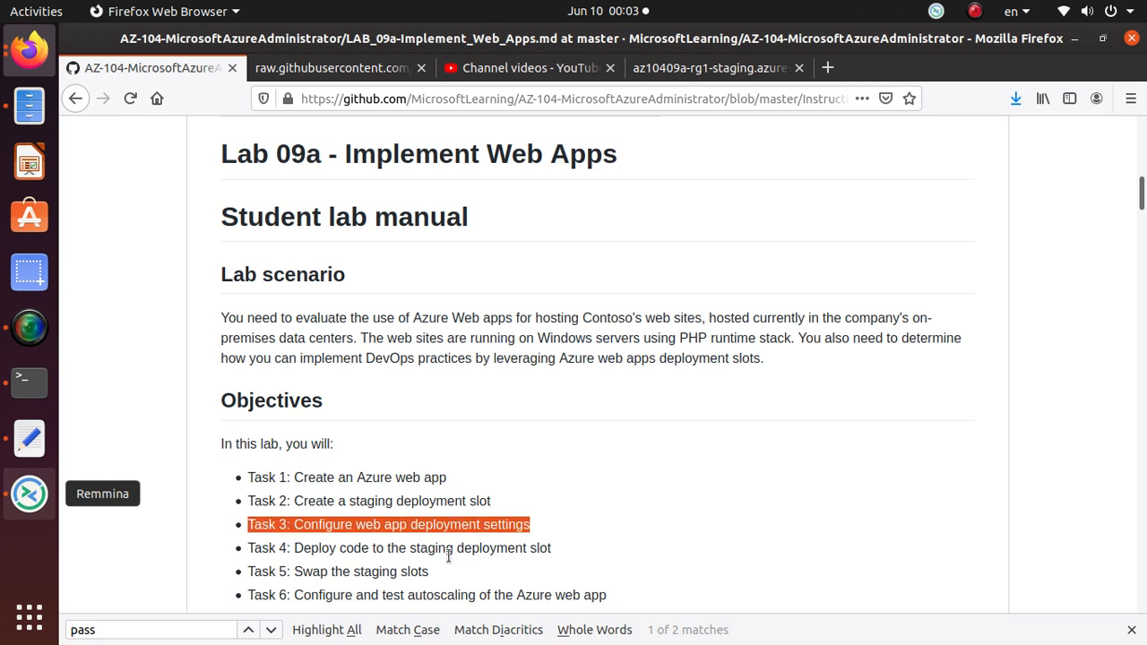
{"action": "mouse_move", "coordinate": [449, 553]}
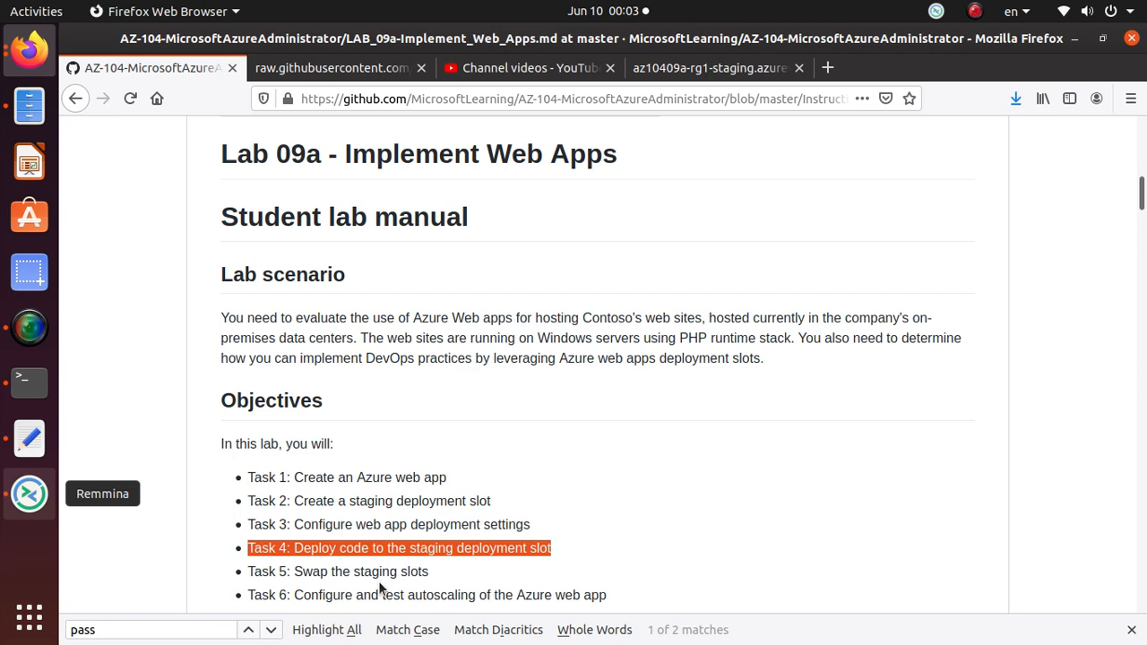
{"action": "mouse_move", "coordinate": [530, 492]}
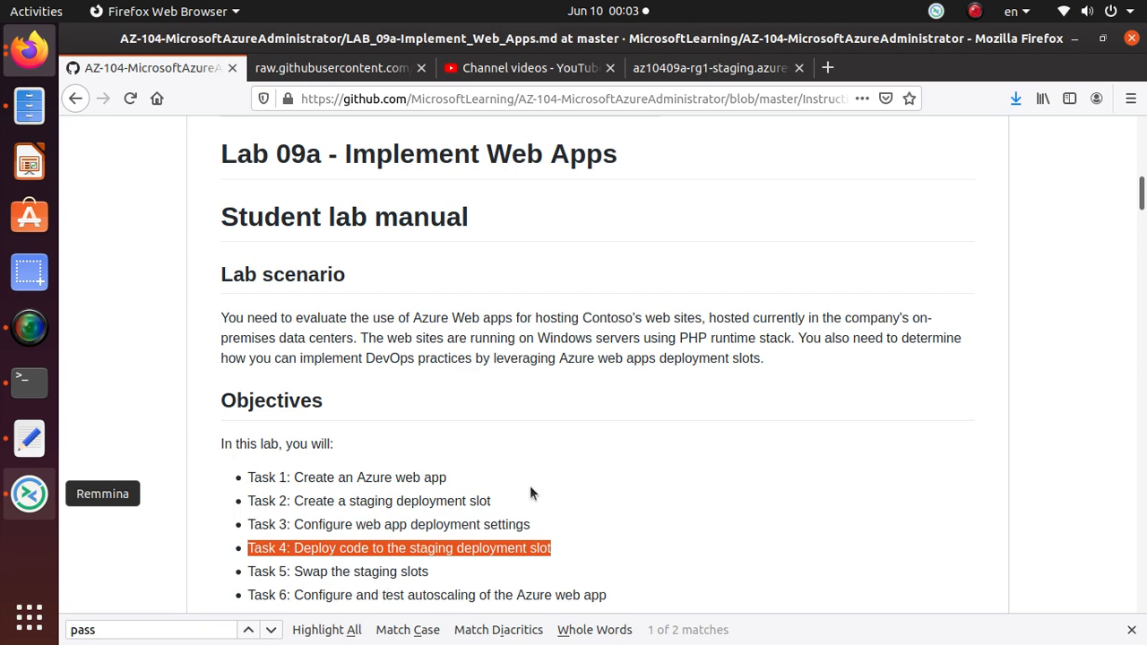
{"action": "scroll", "scroll_direction": "down", "scroll_amount": 3}
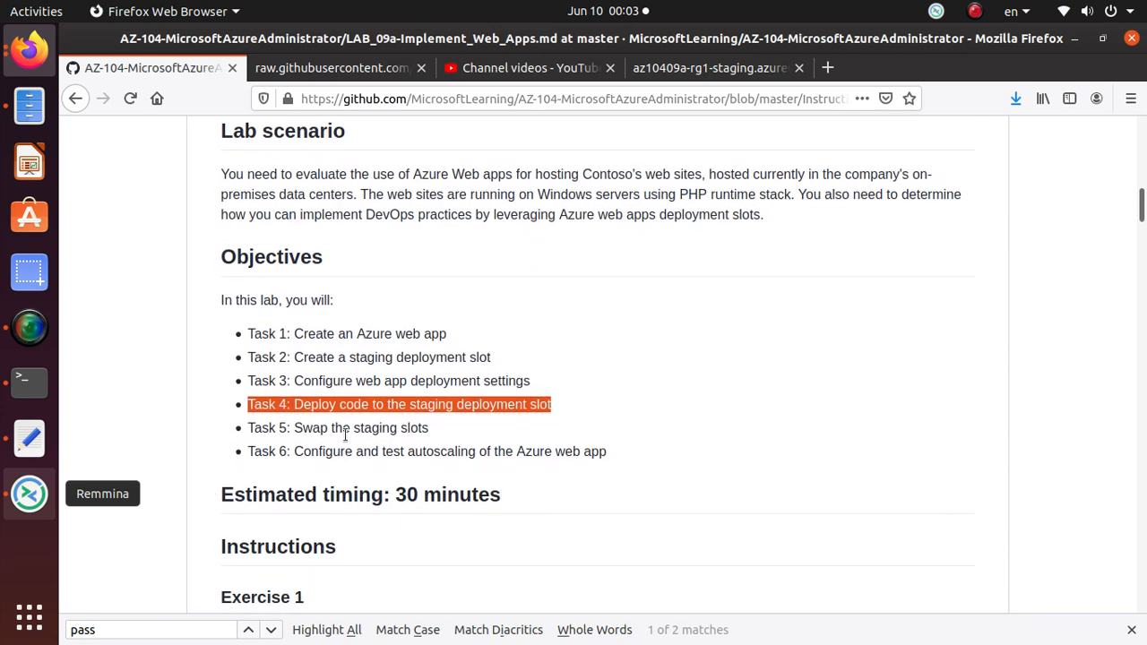
{"action": "mouse_move", "coordinate": [347, 476]}
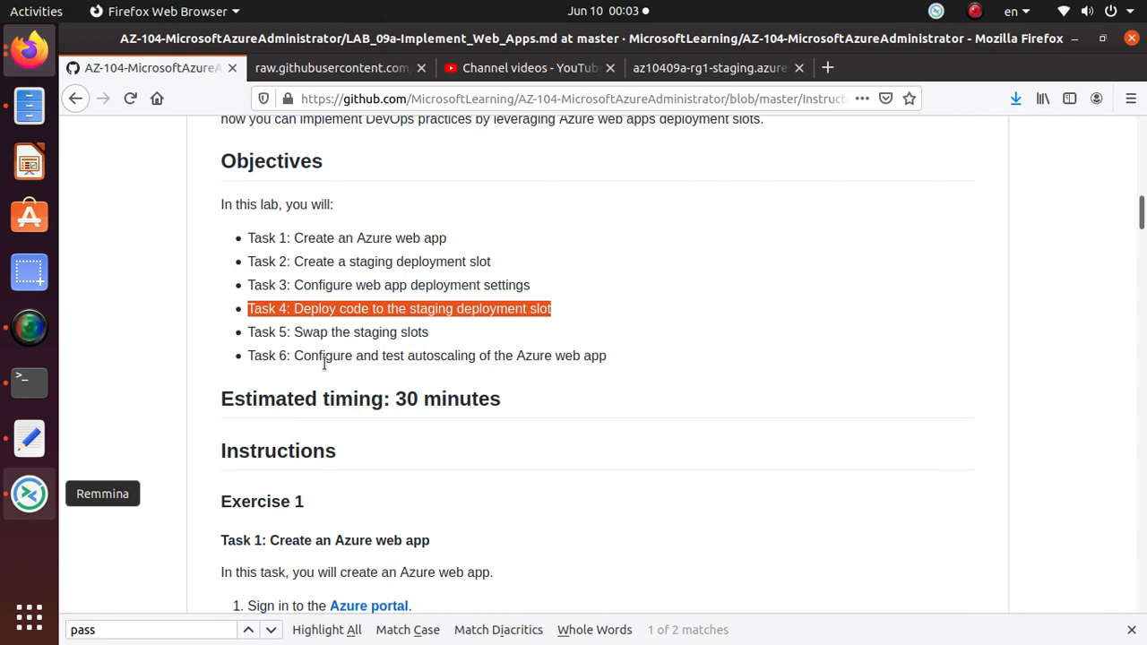
{"action": "mouse_move", "coordinate": [455, 362]}
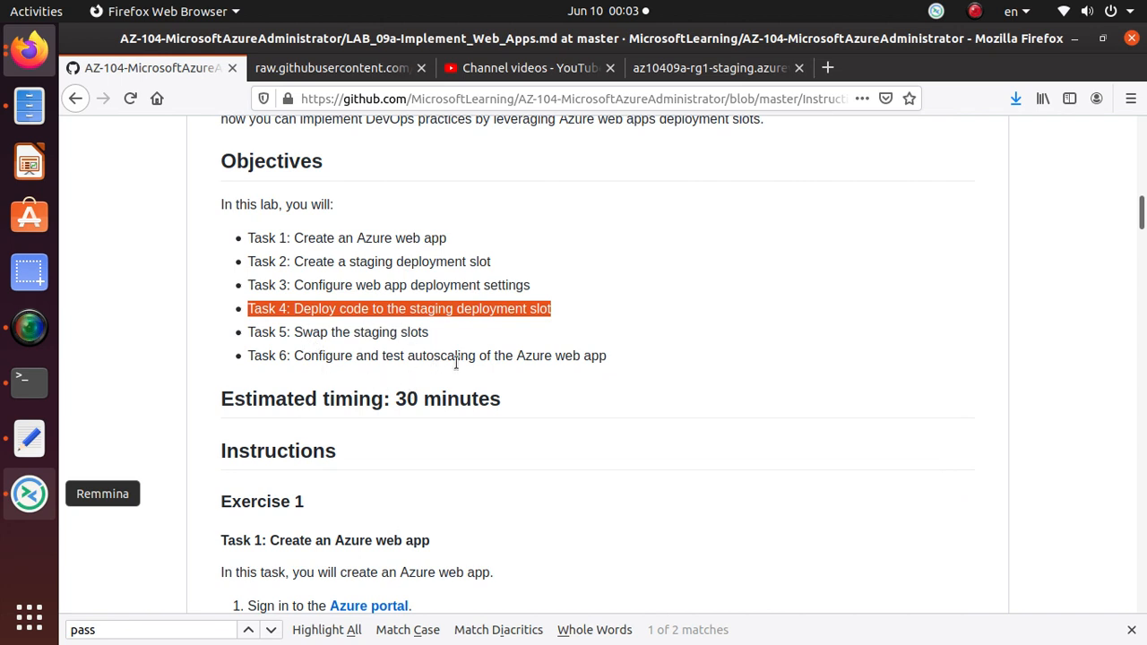
{"action": "mouse_move", "coordinate": [439, 376]}
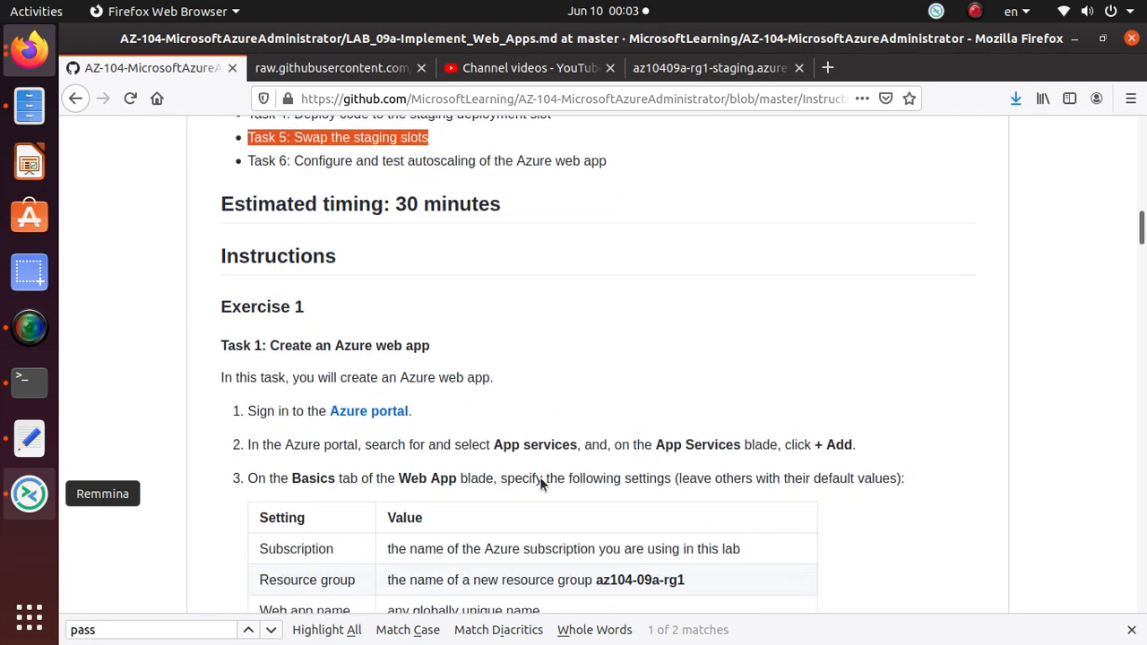
{"action": "scroll", "scroll_direction": "down", "scroll_amount": 3}
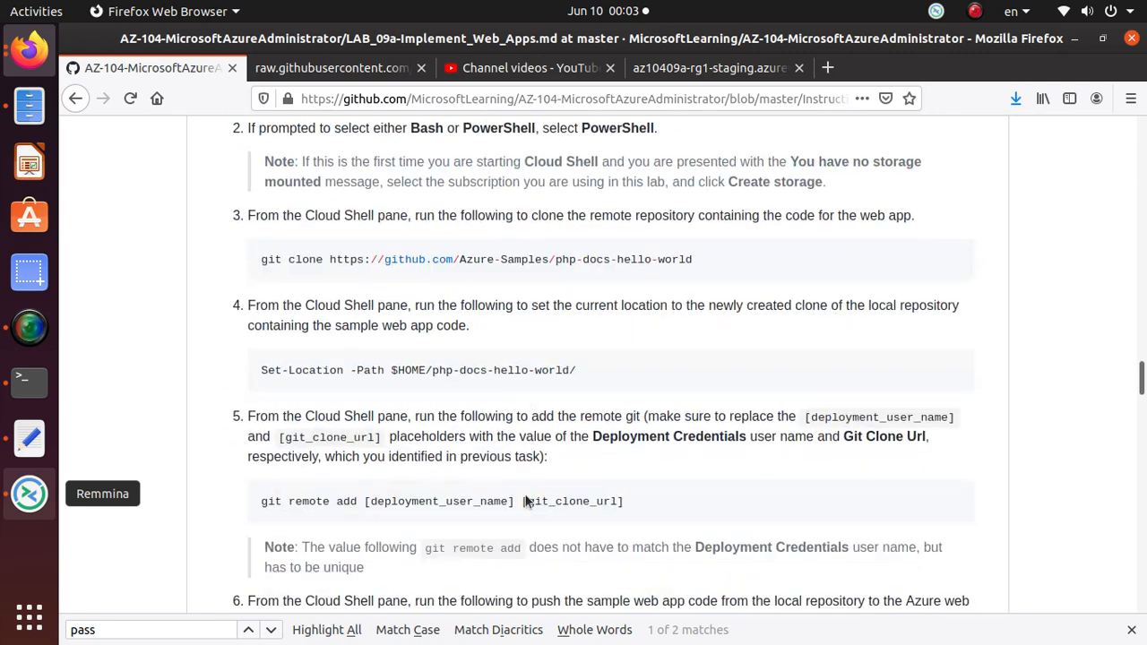
{"action": "scroll", "scroll_direction": "down", "scroll_amount": 3}
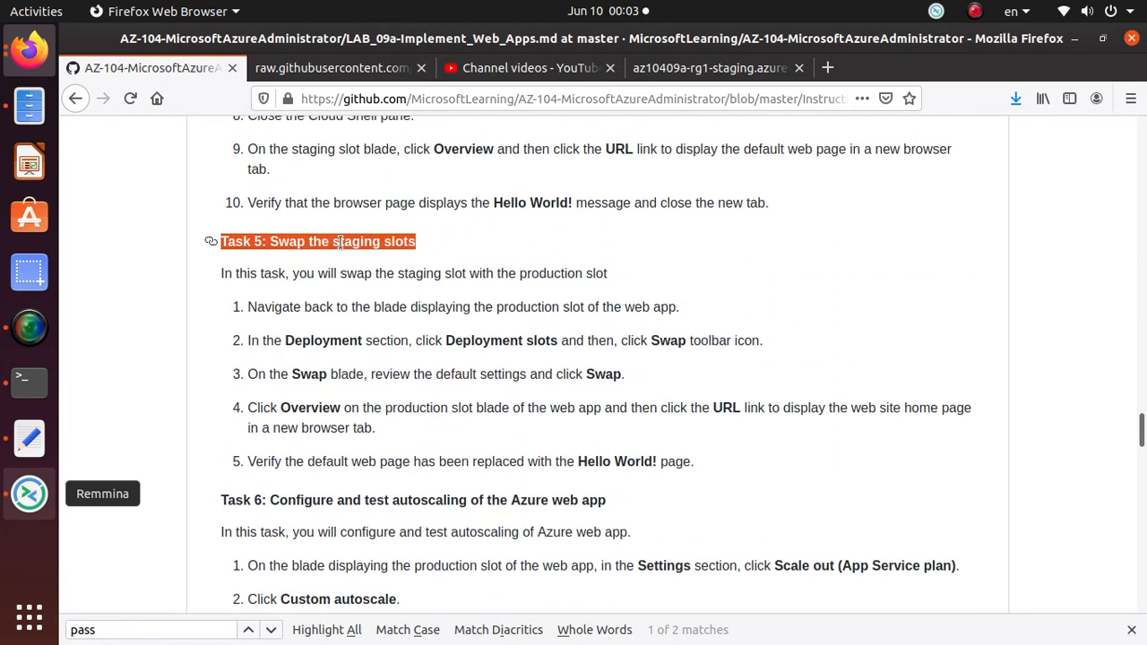
{"action": "mouse_move", "coordinate": [332, 247]}
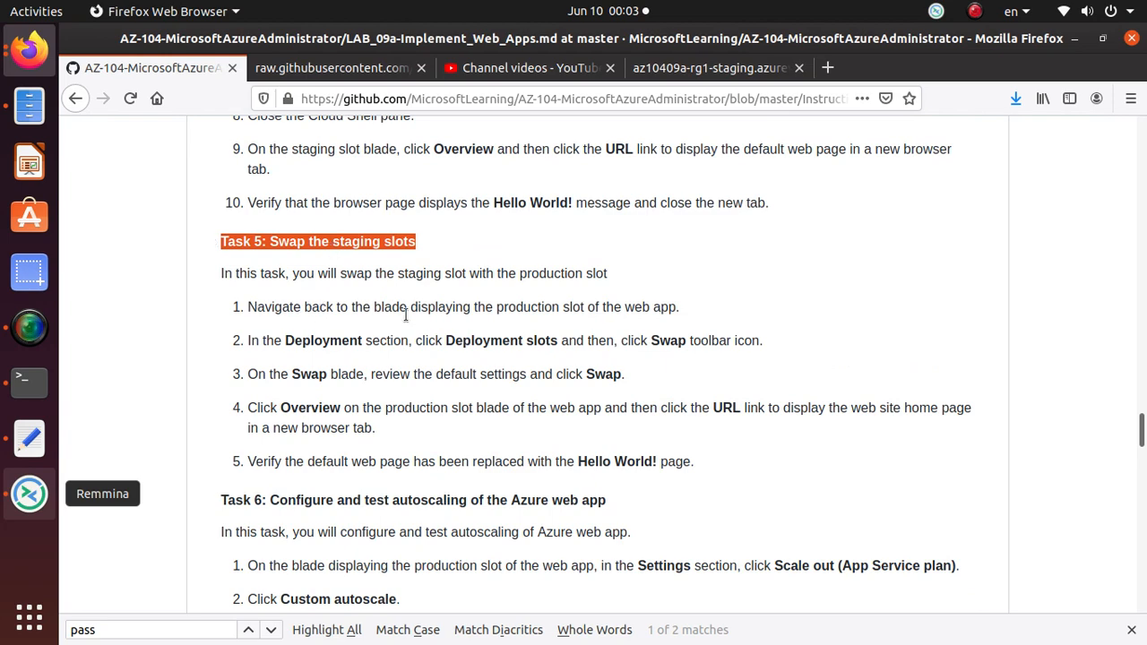
{"action": "mouse_move", "coordinate": [688, 312]}
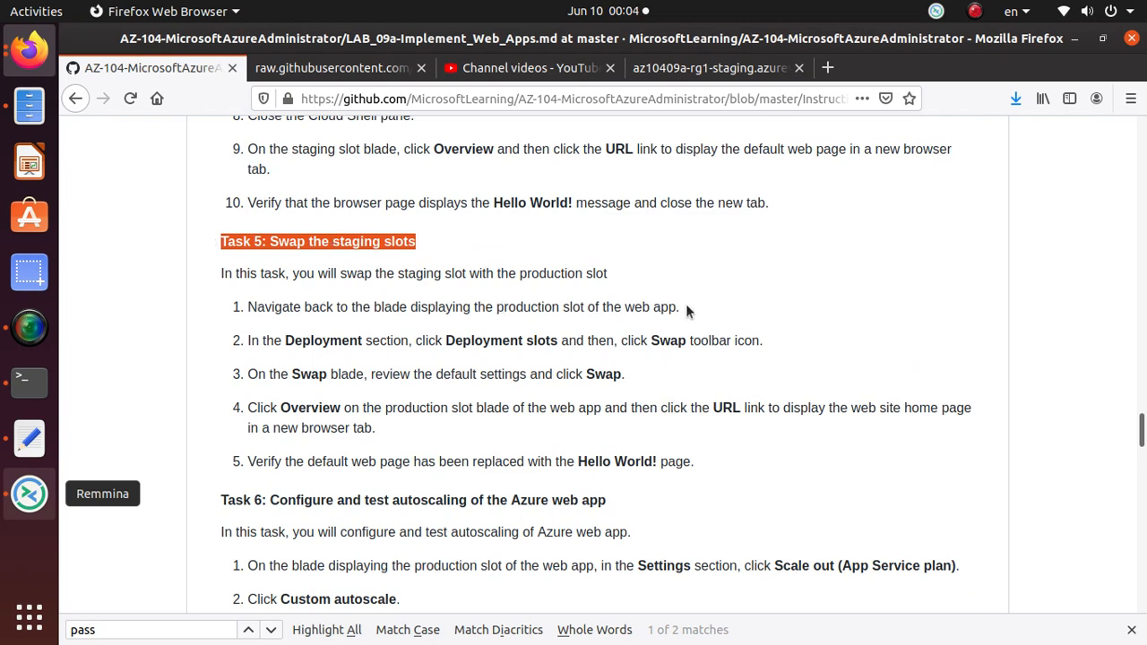
{"action": "key", "text": "alt+Tab"}
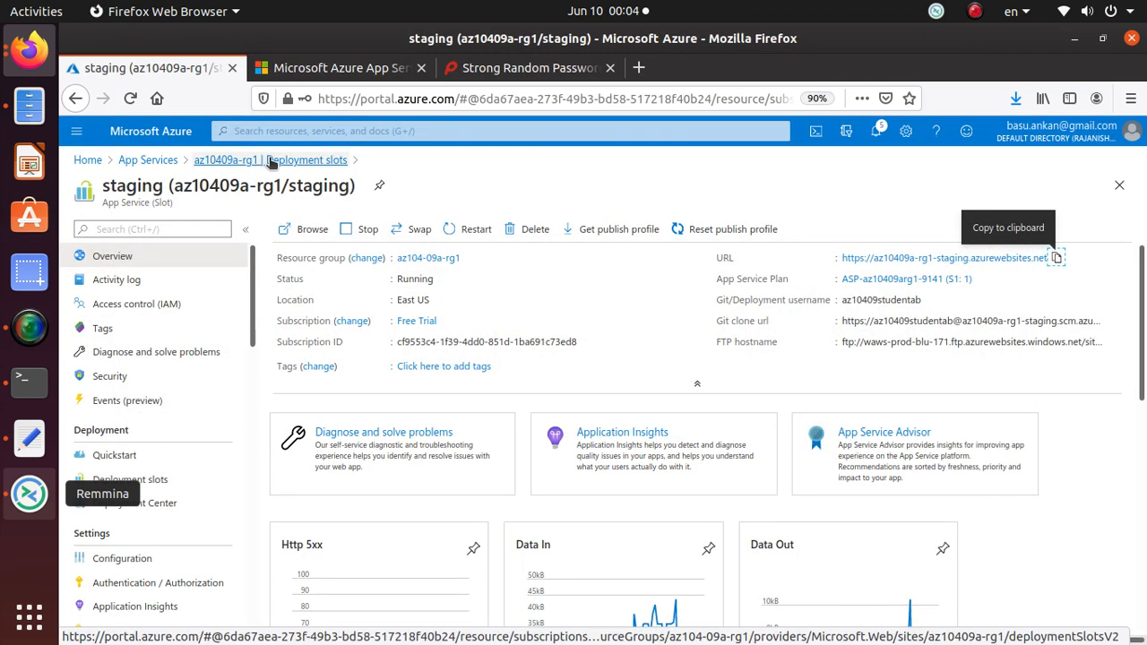
- Navigate from App Services to the az10409a-rg1 web app's staging deployment slot
{"action": "left_click", "coordinate": [147, 159]}
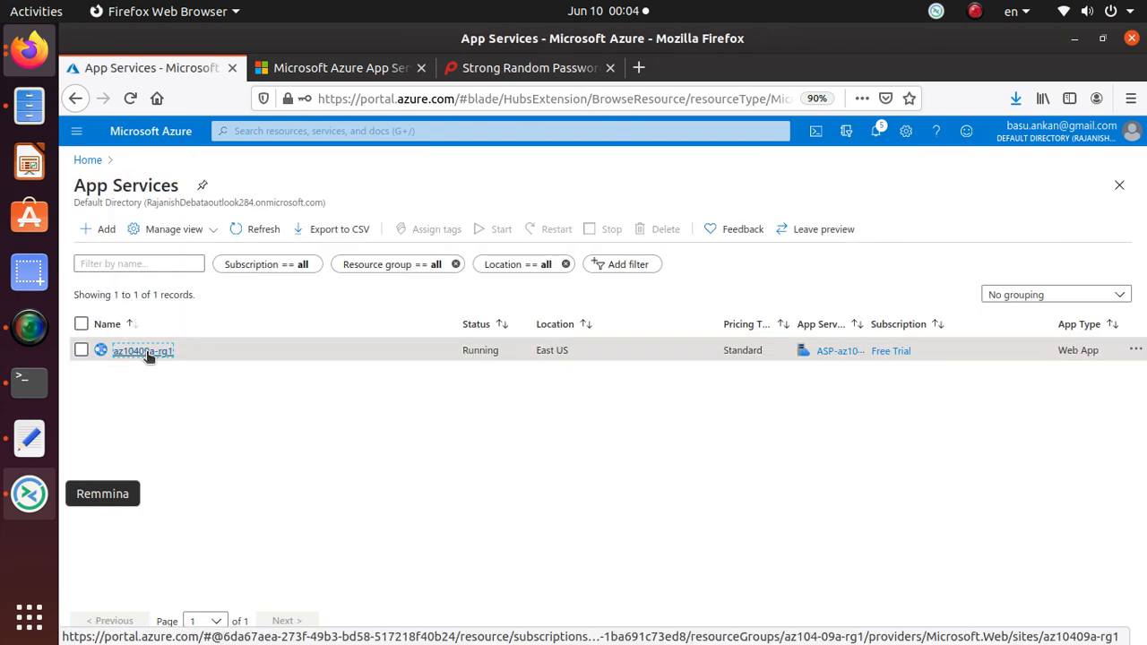
{"action": "left_click", "coordinate": [143, 349]}
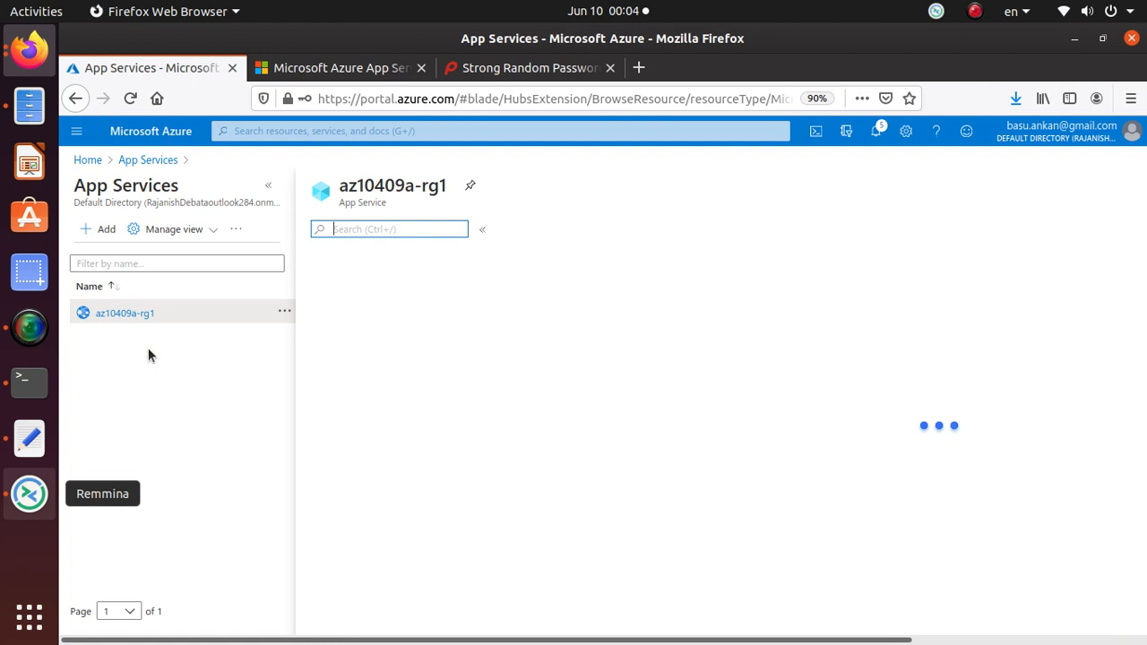
{"action": "left_click", "coordinate": [125, 312]}
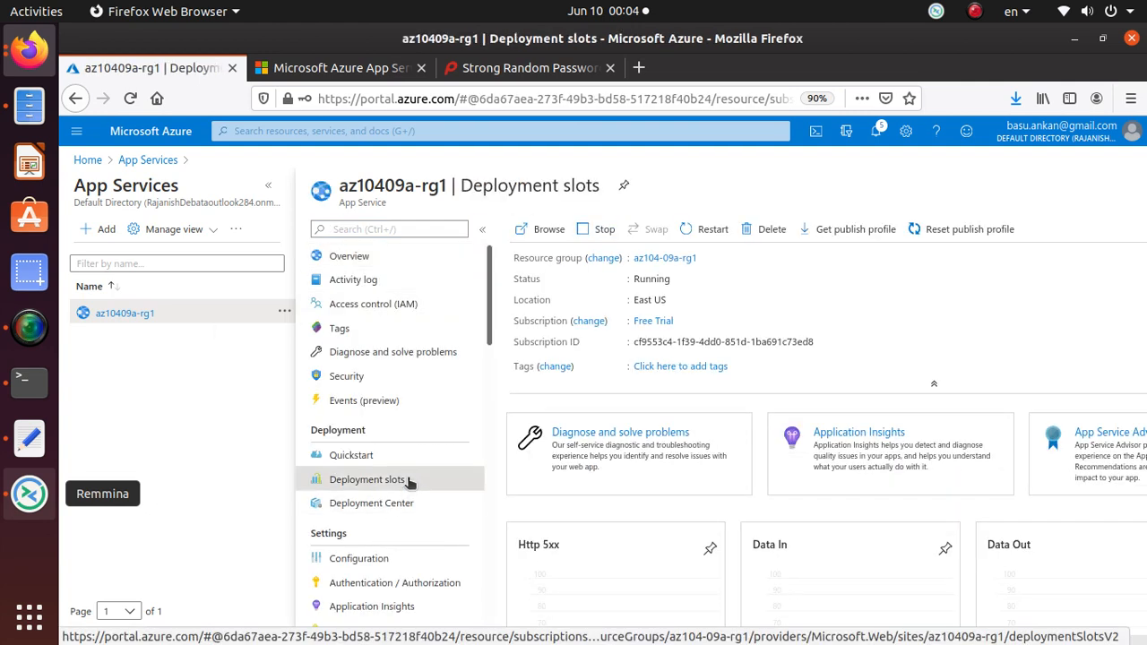
{"action": "left_click", "coordinate": [365, 481]}
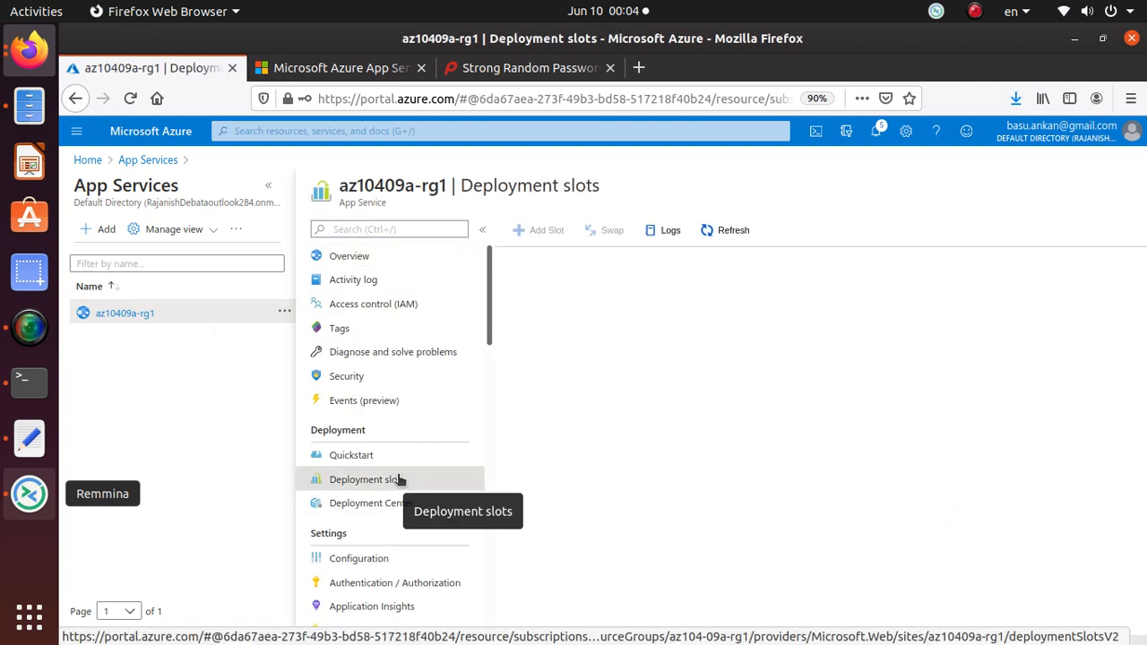
{"action": "left_click", "coordinate": [365, 480]}
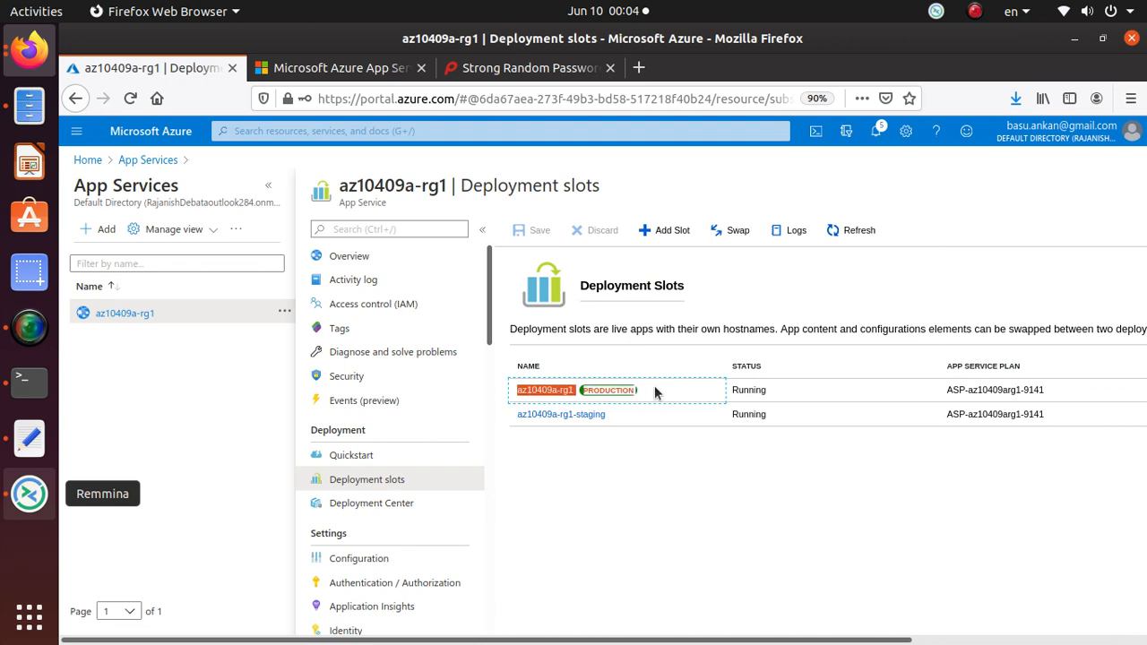
{"action": "mouse_move", "coordinate": [649, 397]}
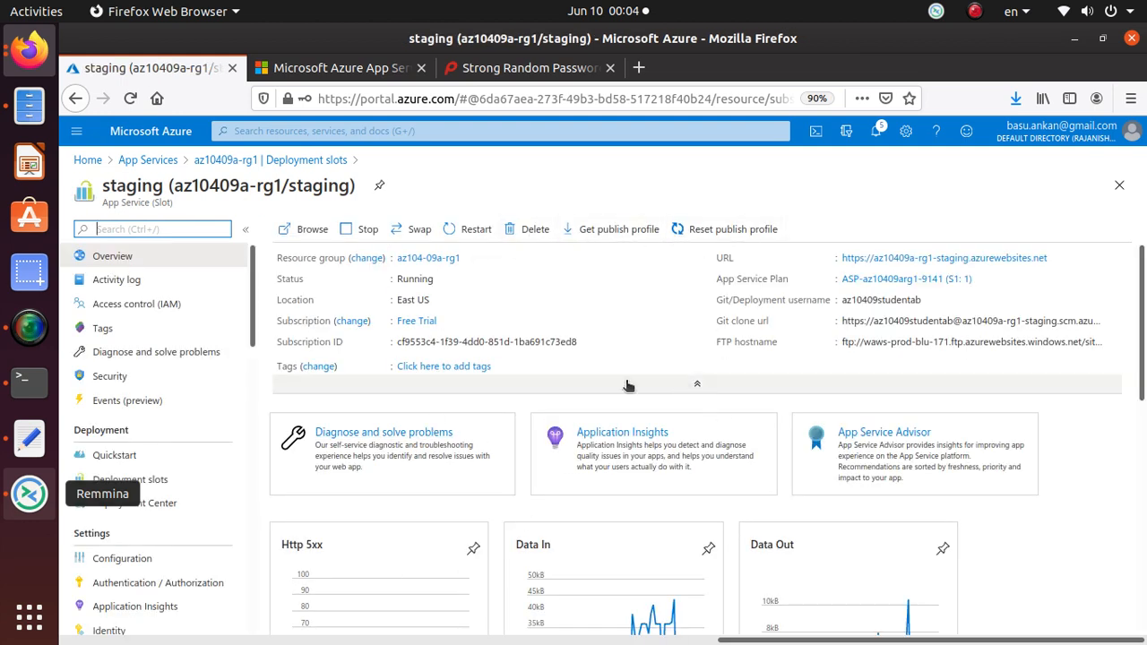
- In the staging slot's Deployment Center, view the user deployment credentials and select the Git clone URL
{"action": "left_click", "coordinate": [133, 502]}
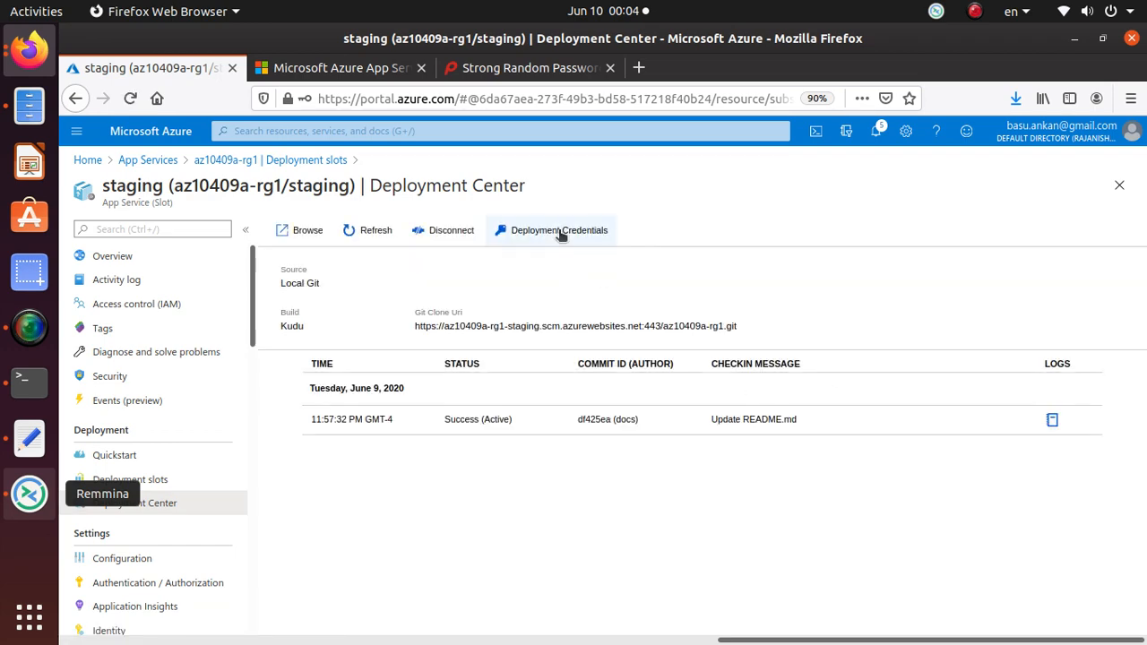
{"action": "left_click", "coordinate": [559, 229]}
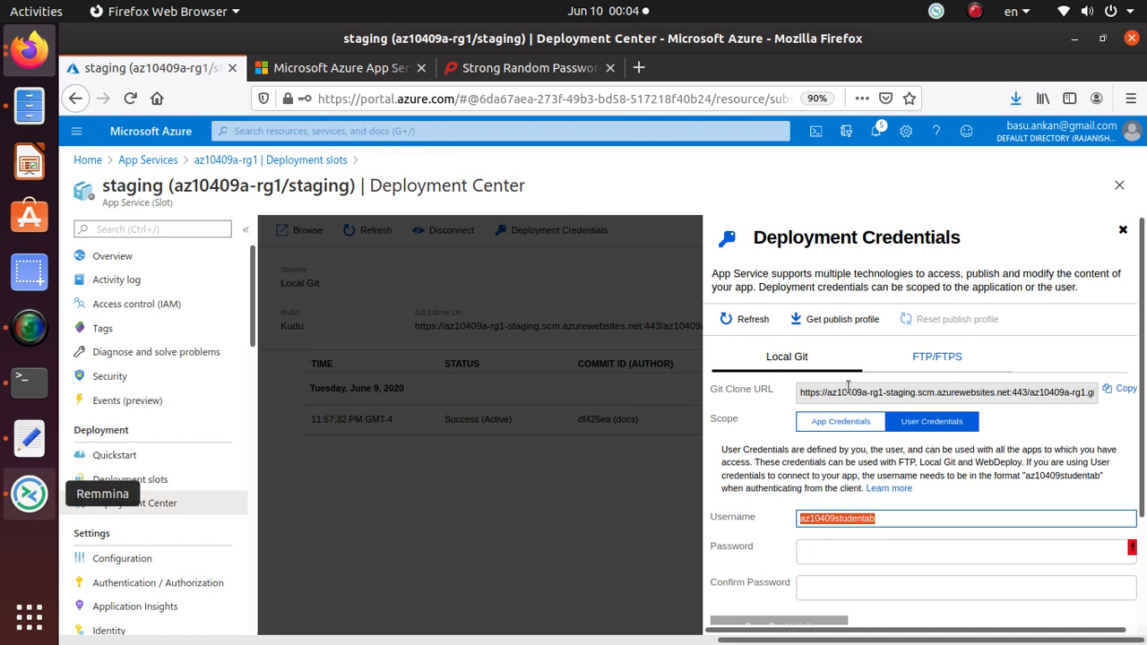
{"action": "left_click", "coordinate": [946, 391]}
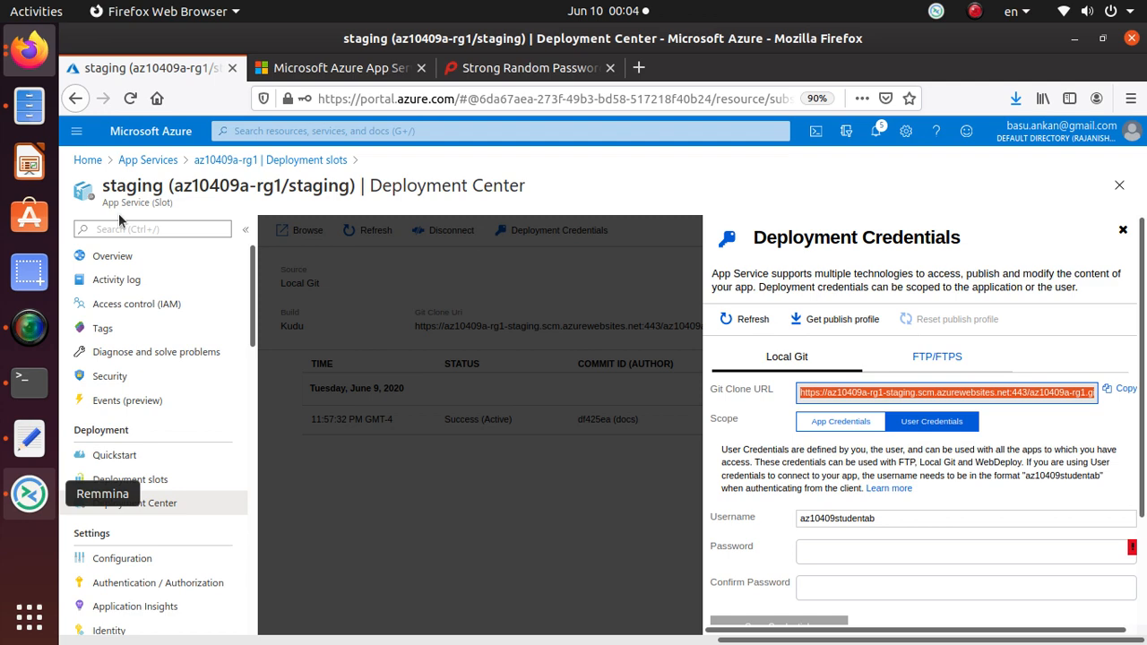
{"action": "mouse_move", "coordinate": [501, 194]}
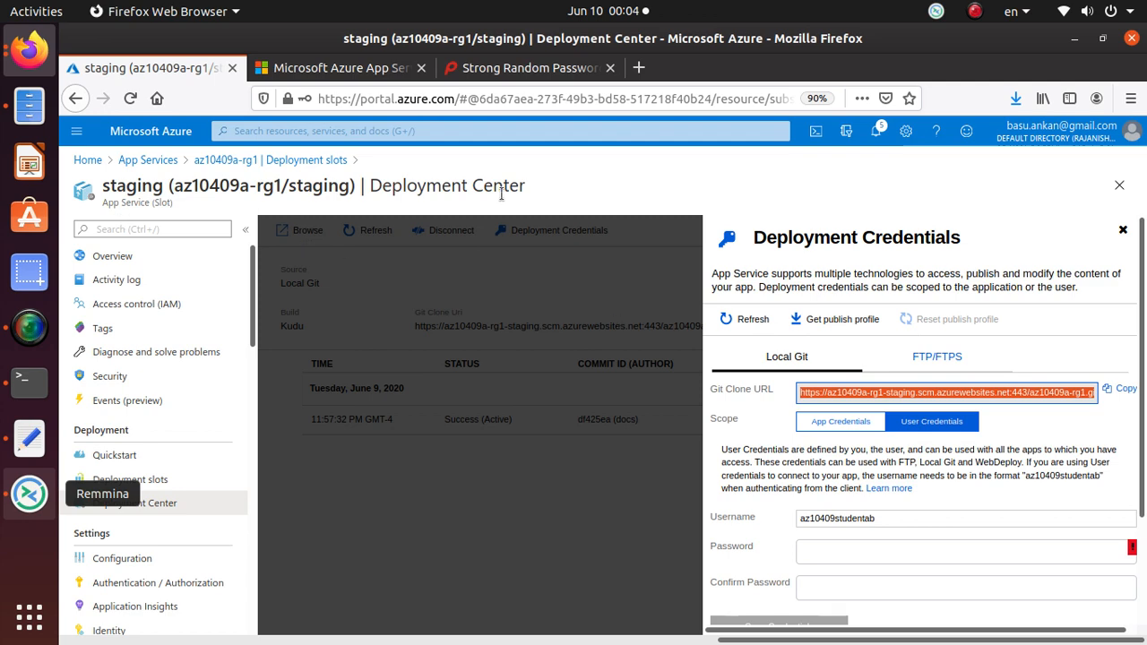
{"action": "left_click", "coordinate": [339, 68]}
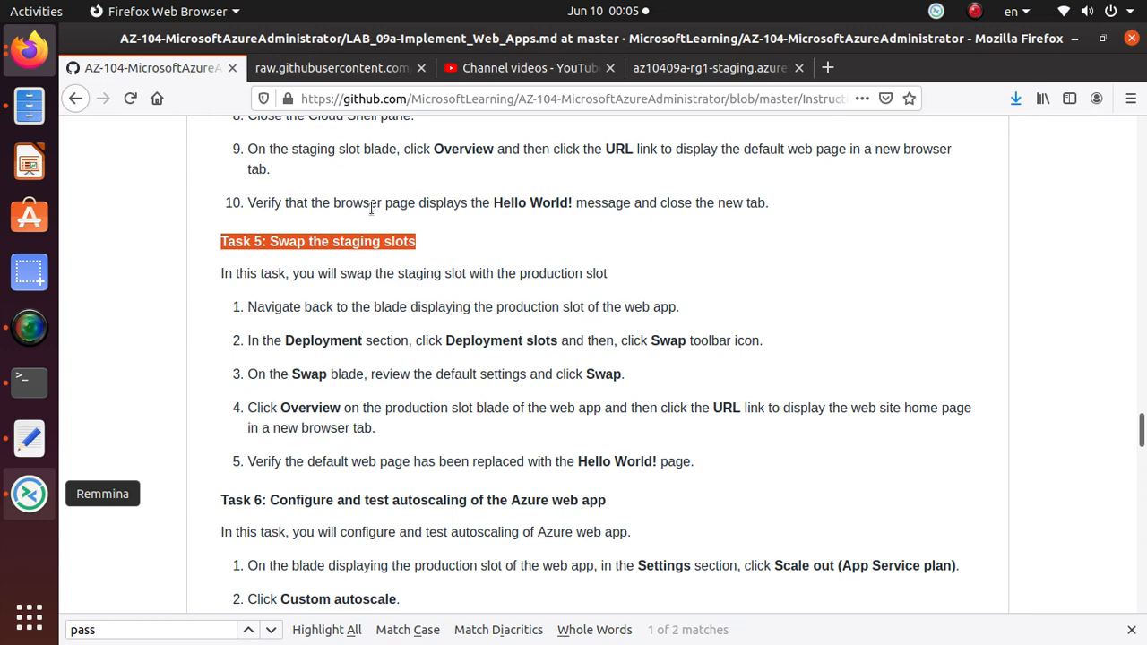
- Return from the GitHub Task 5 instructions to the Azure portal window
{"action": "left_click", "coordinate": [150, 68]}
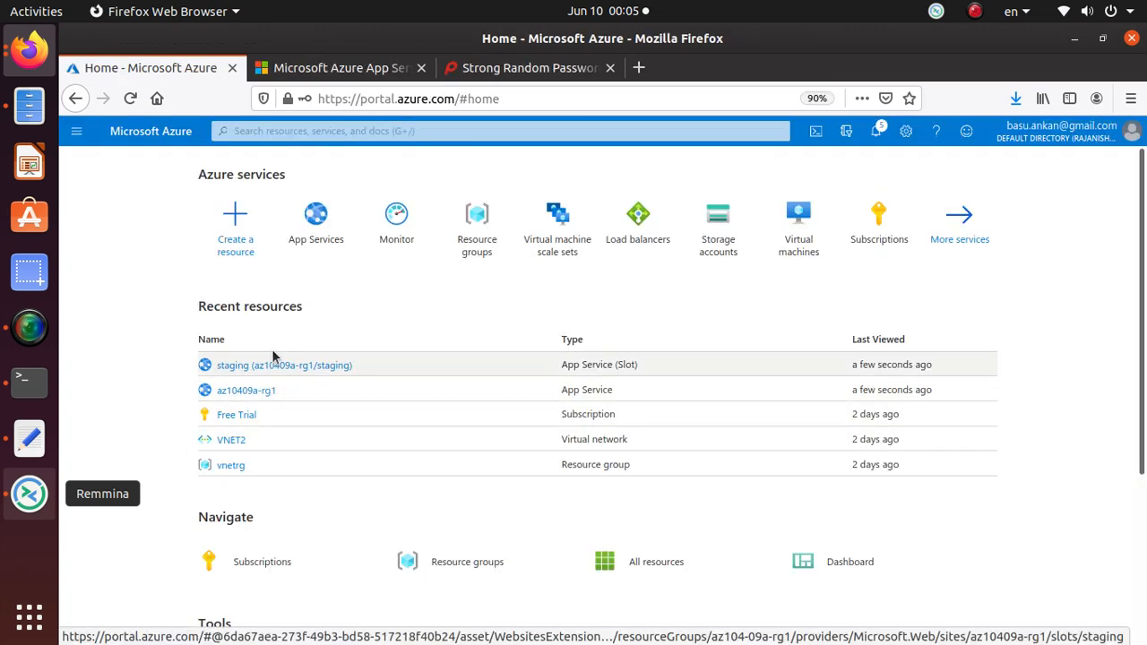
- From App Services, open az10409a-rg1 and show its Deployment slots listing production and staging
{"action": "left_click", "coordinate": [315, 224]}
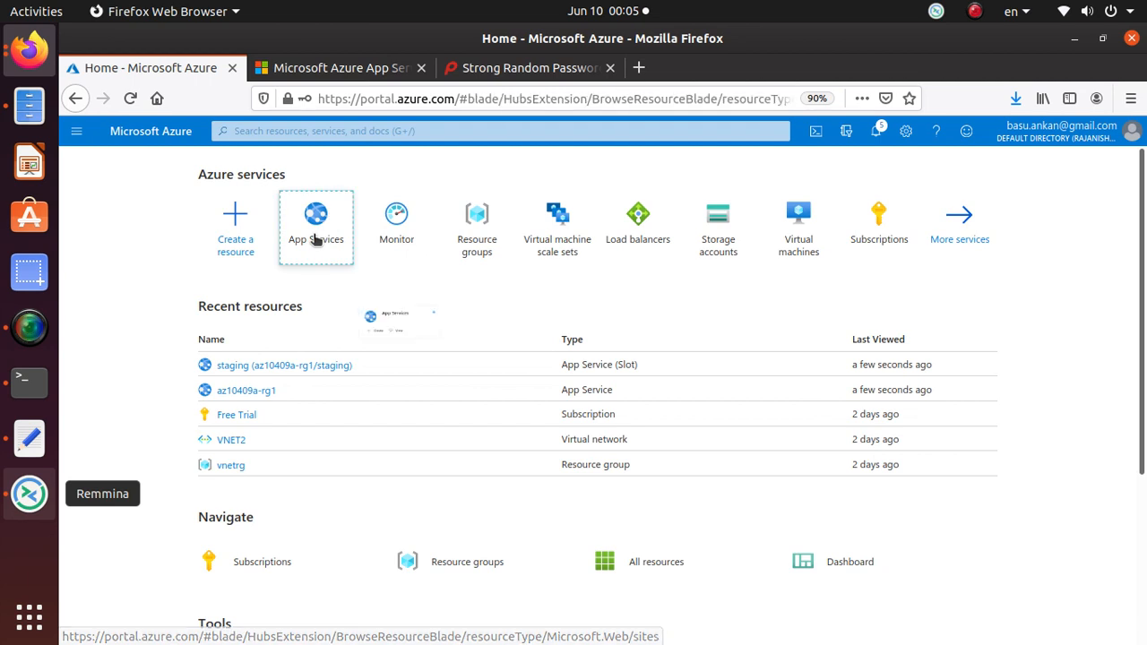
{"action": "left_click", "coordinate": [315, 224]}
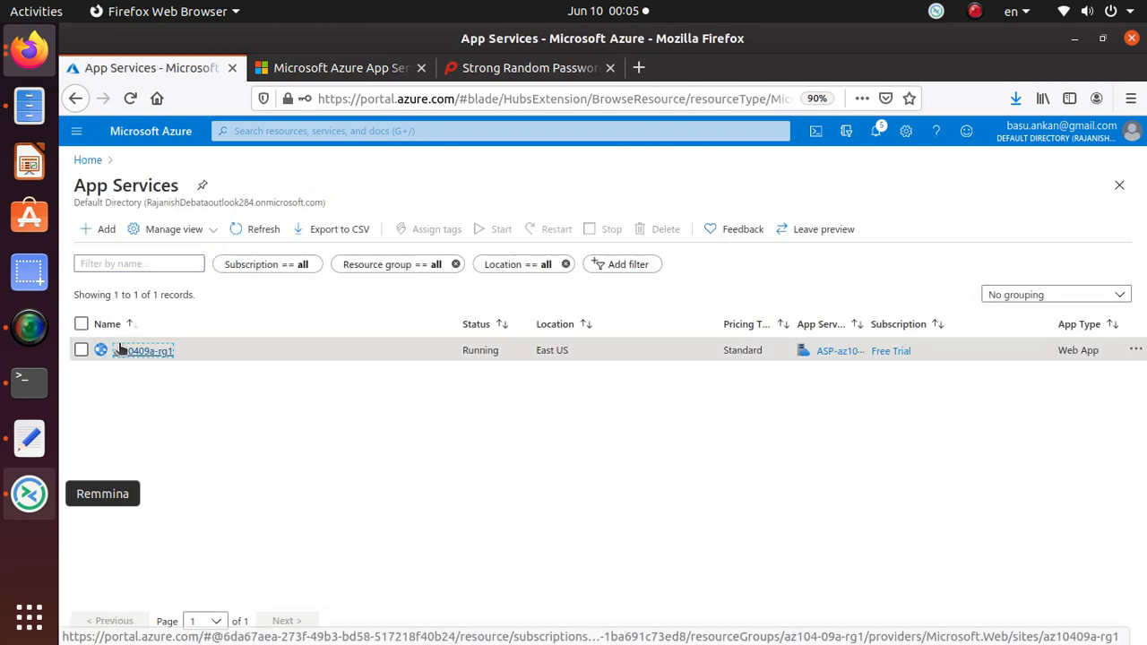
{"action": "left_click", "coordinate": [147, 349]}
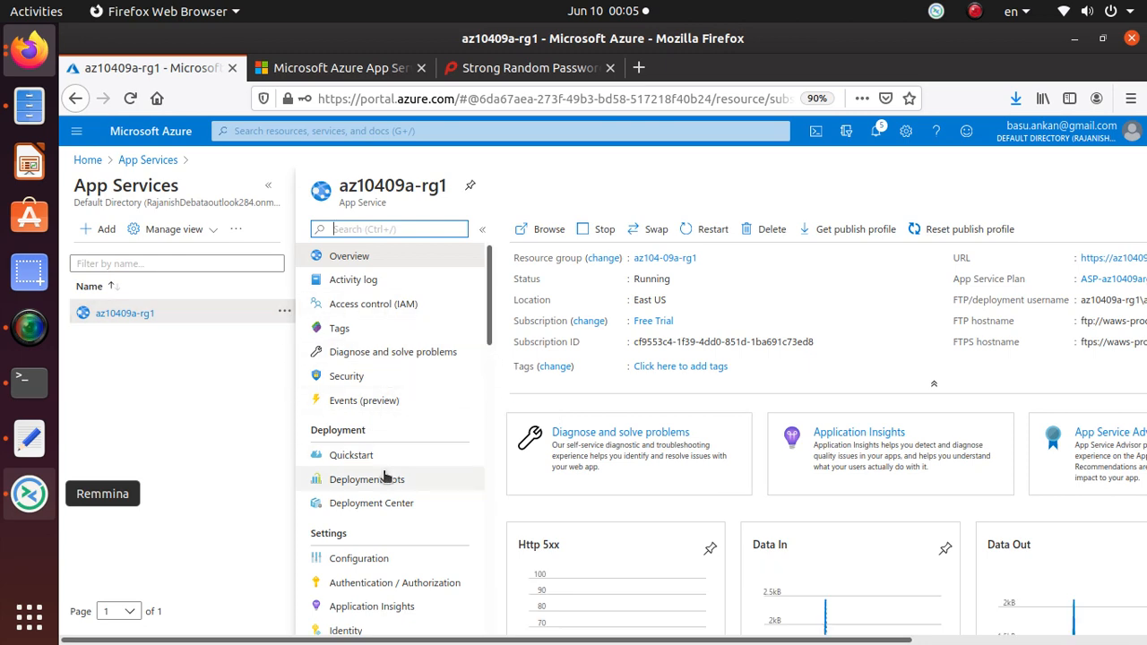
{"action": "left_click", "coordinate": [365, 478]}
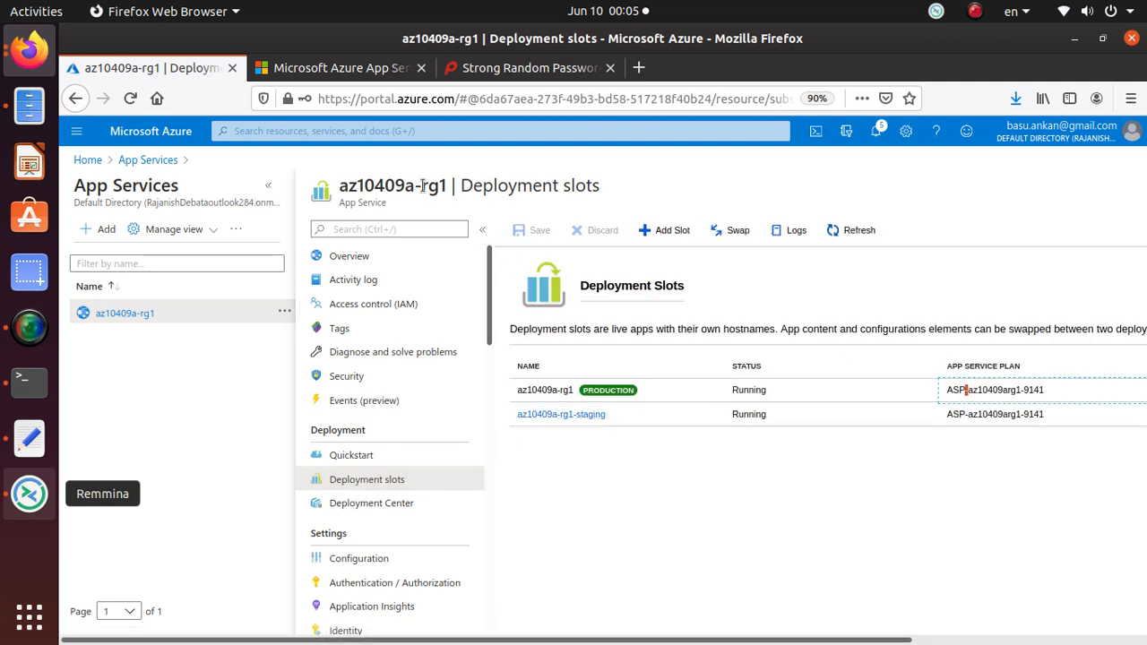
{"action": "double_click", "coordinate": [530, 184]}
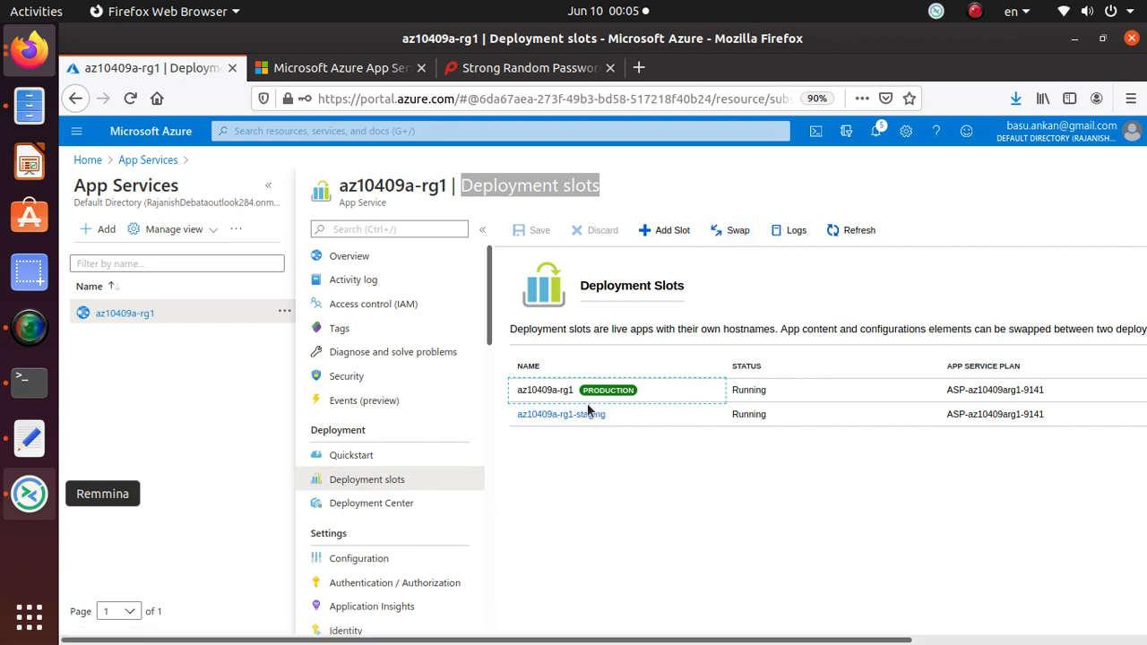
{"action": "mouse_move", "coordinate": [1061, 391]}
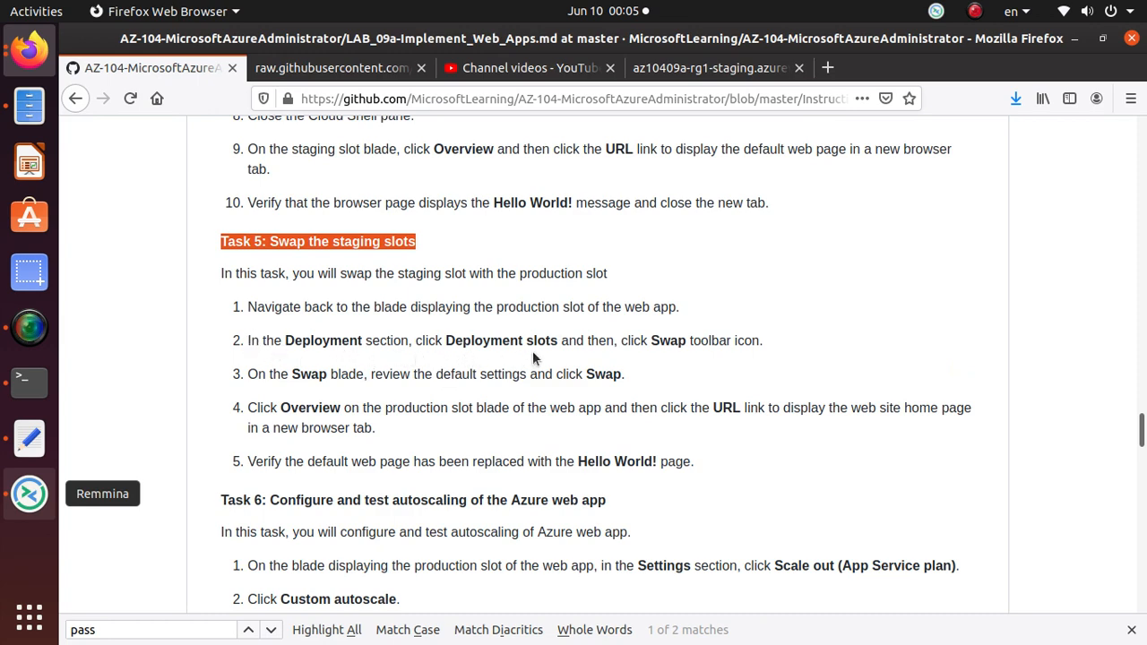
{"action": "mouse_move", "coordinate": [638, 484]}
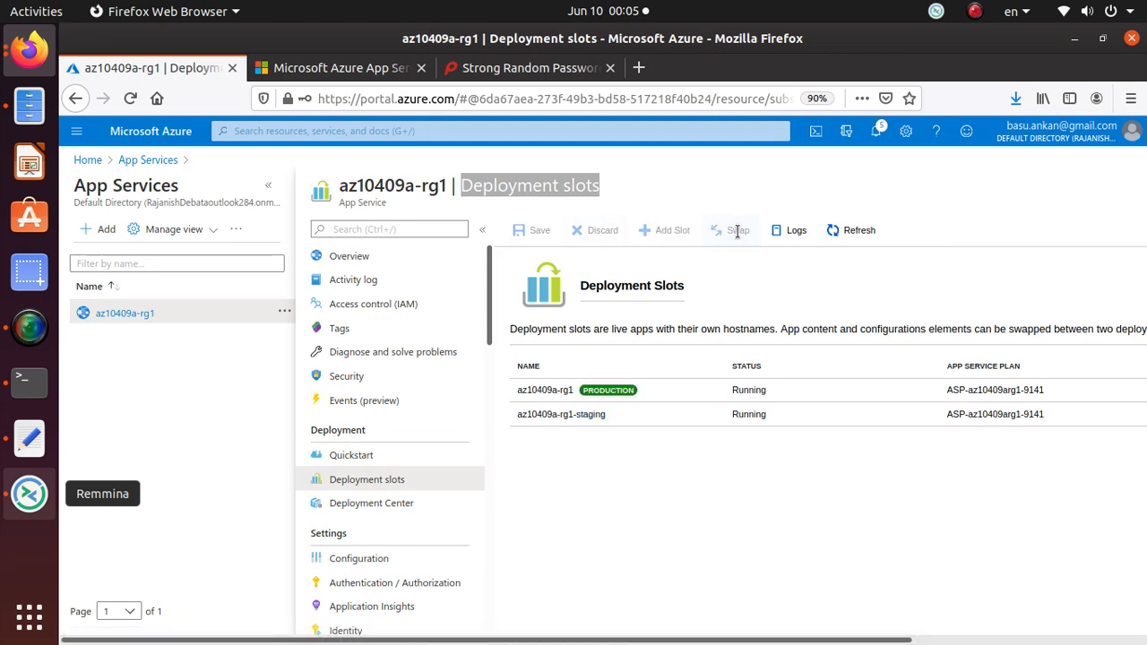
- Start a swap from the Deployment slots toolbar, with staging as source and production as target
{"action": "left_click", "coordinate": [734, 229]}
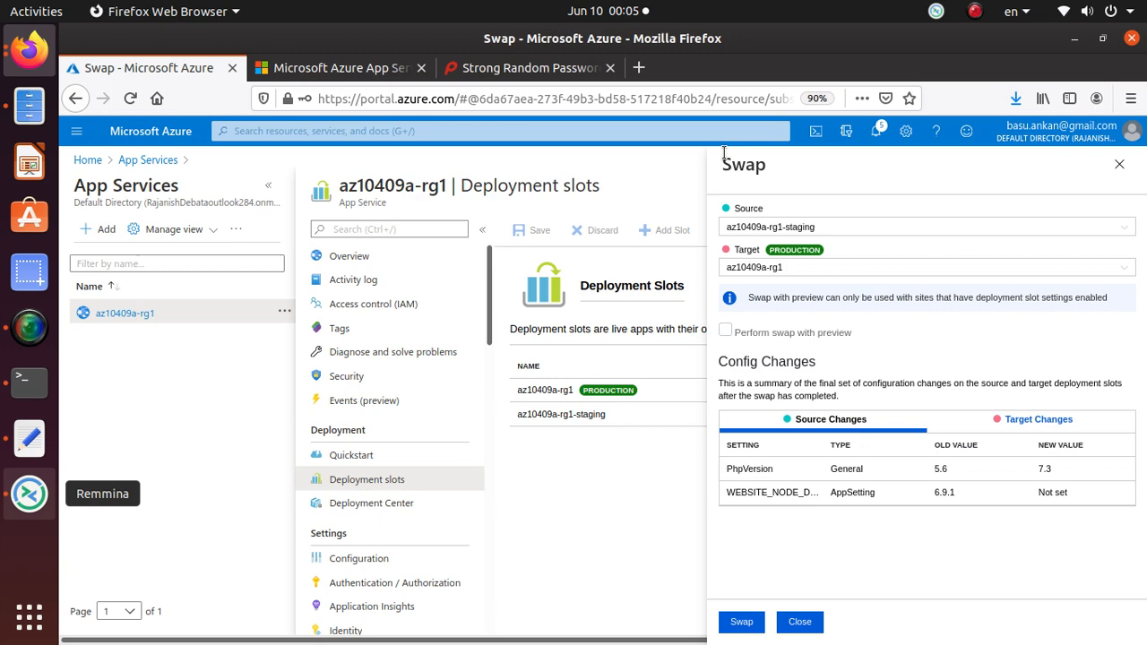
{"action": "mouse_move", "coordinate": [752, 595]}
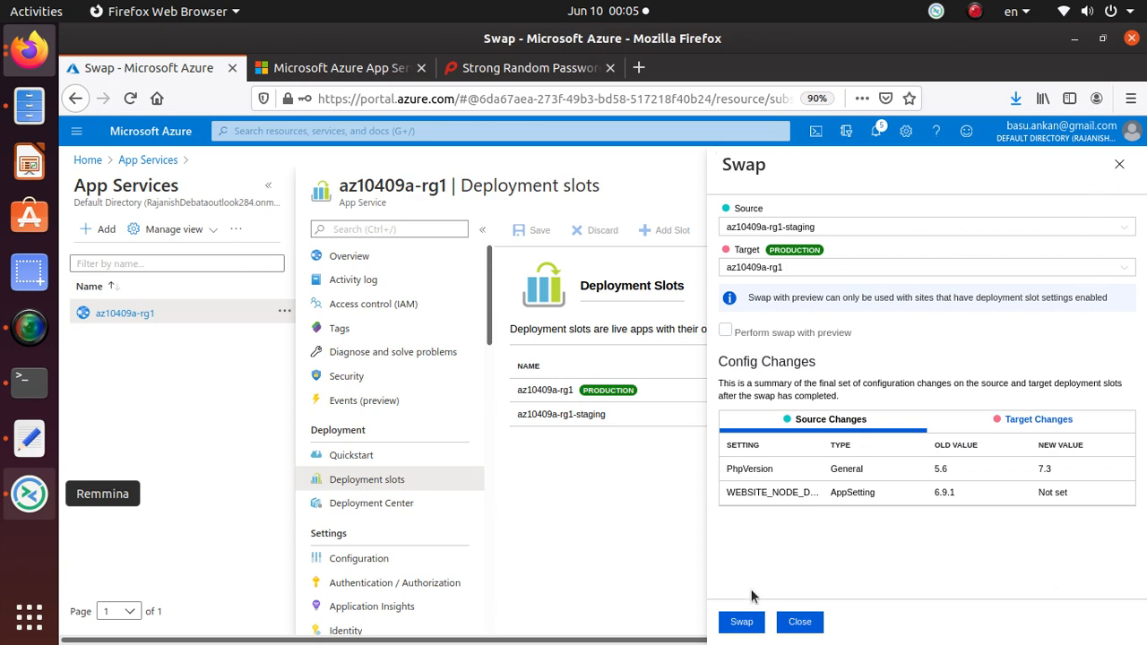
{"action": "left_click", "coordinate": [152, 68]}
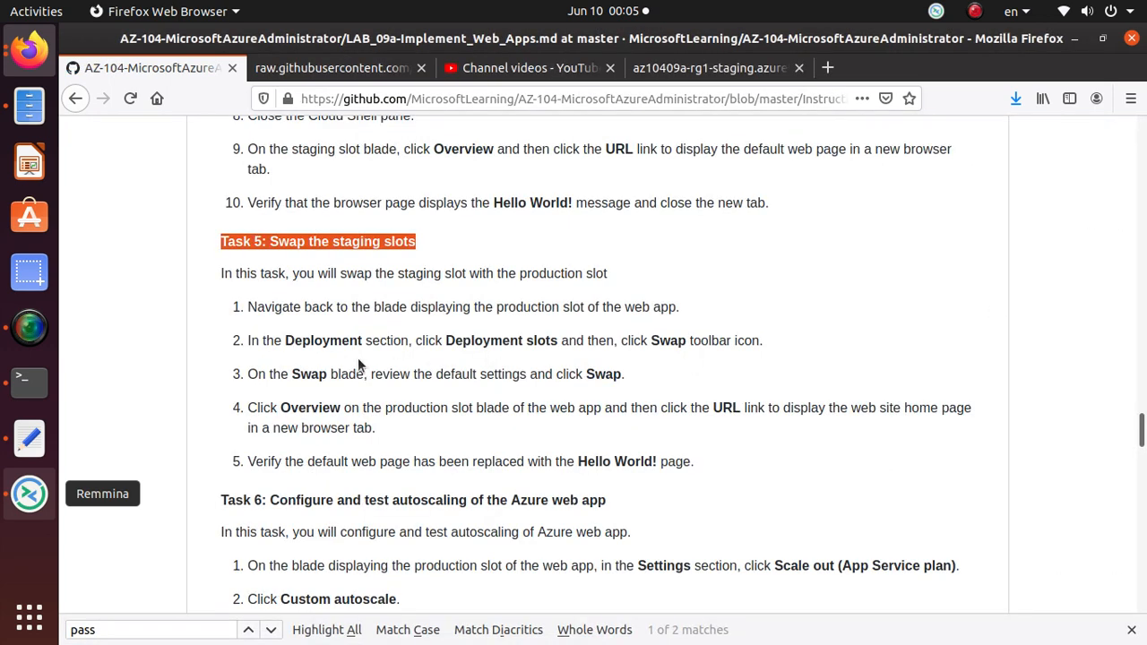
{"action": "mouse_move", "coordinate": [305, 376]}
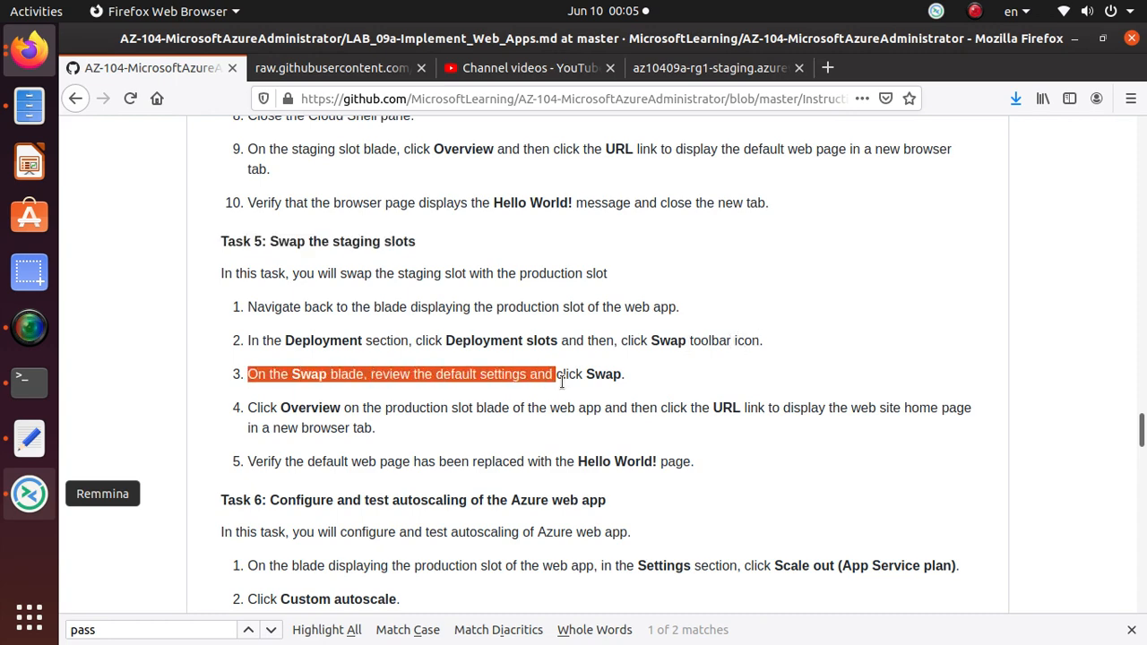
- Read Task 5's step on reviewing swap defaults in GitHub and return to the Swap pane
{"action": "left_click", "coordinate": [134, 68]}
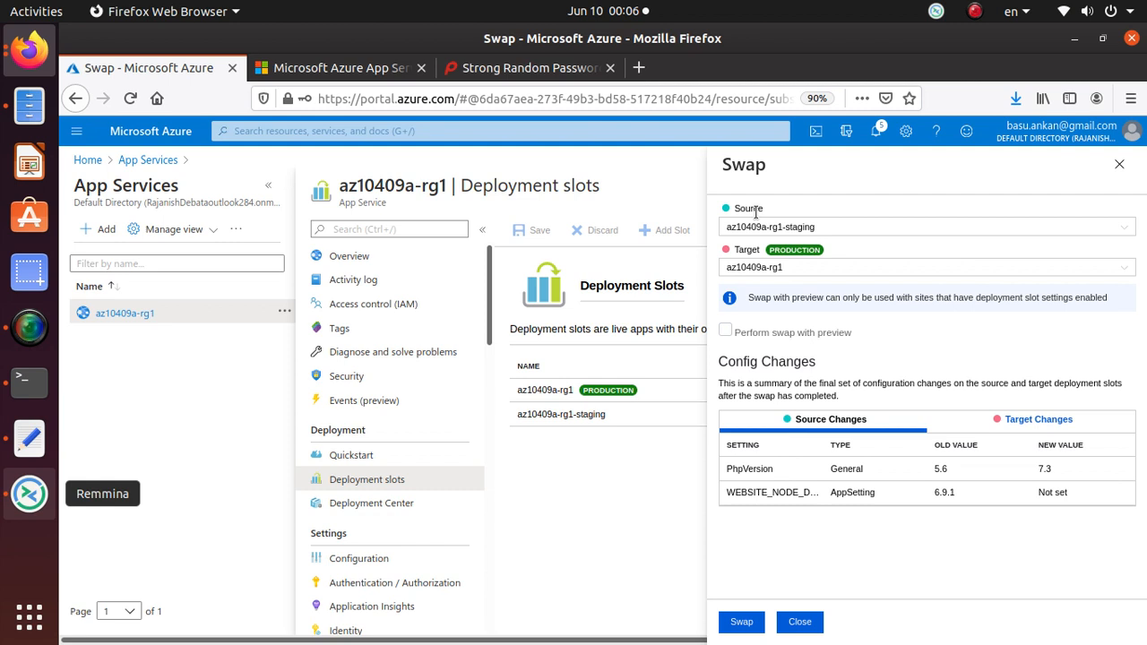
{"action": "mouse_move", "coordinate": [778, 272]}
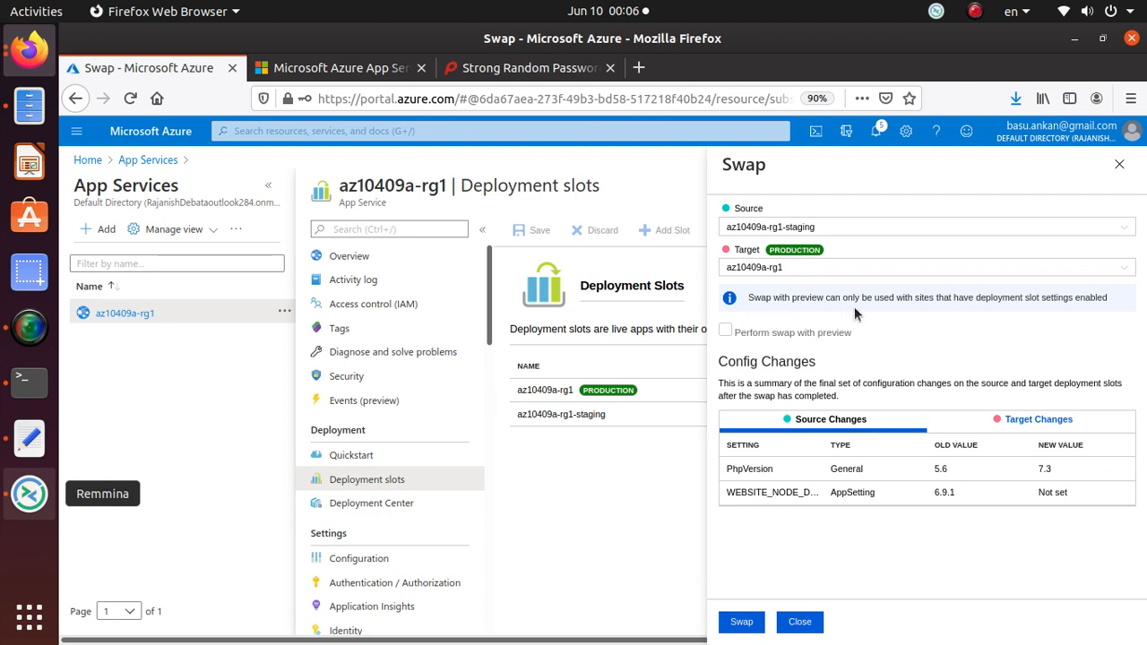
{"action": "mouse_move", "coordinate": [1010, 319]}
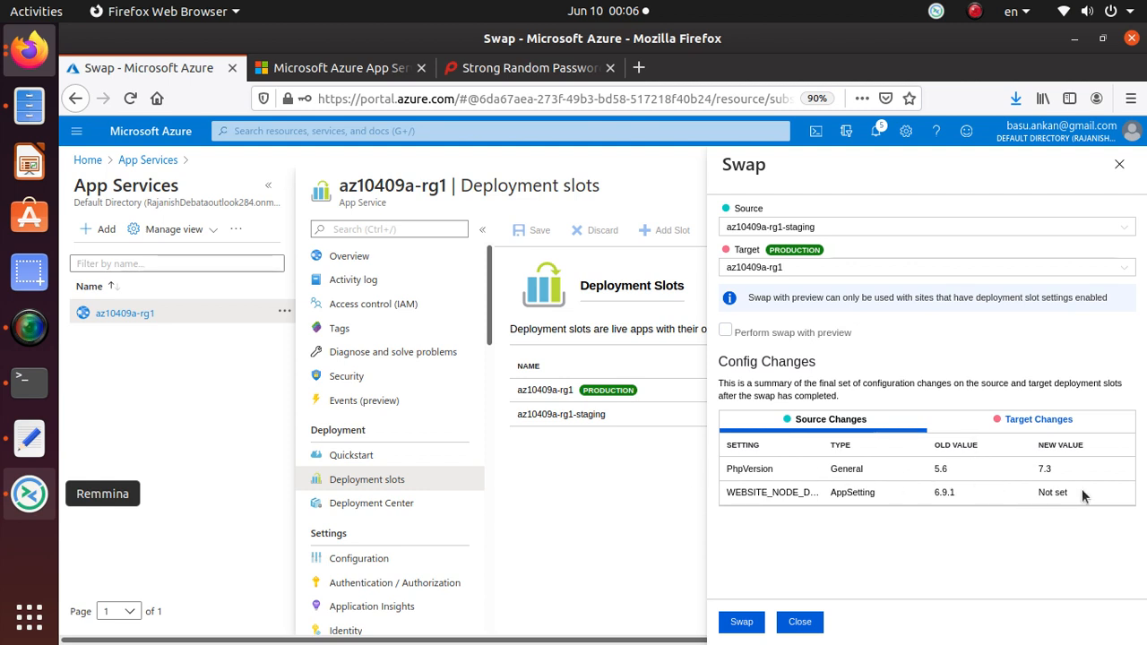
{"action": "mouse_move", "coordinate": [1067, 482]}
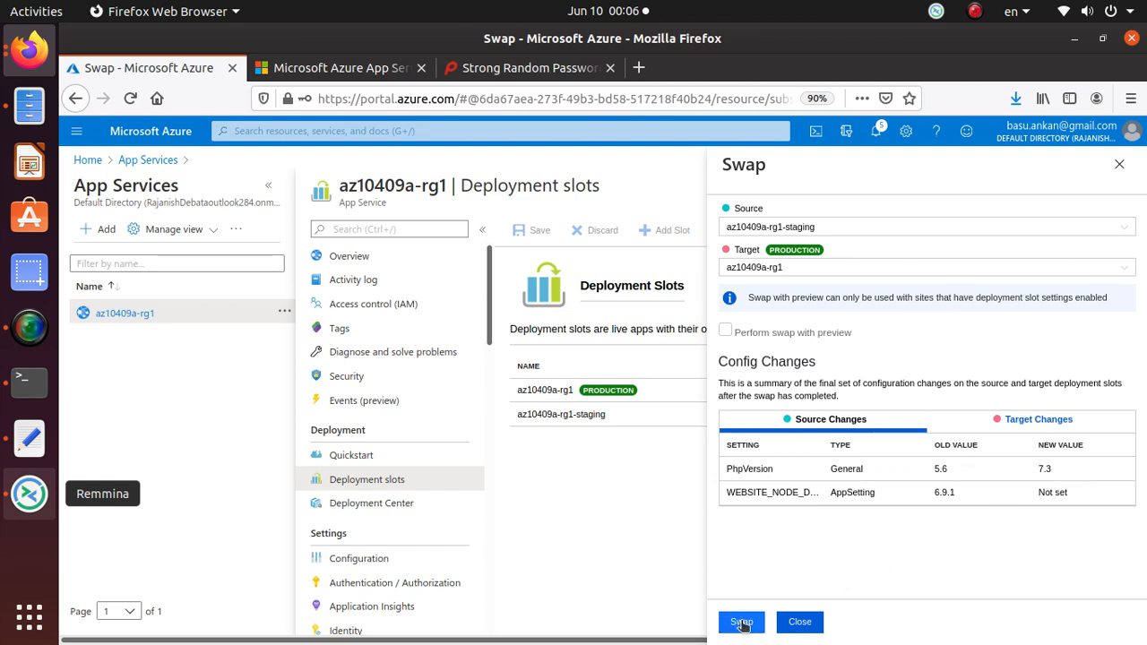
- Confirm the staging-to-production swap with default settings, then go back to the lab instructions
{"action": "left_click", "coordinate": [742, 622]}
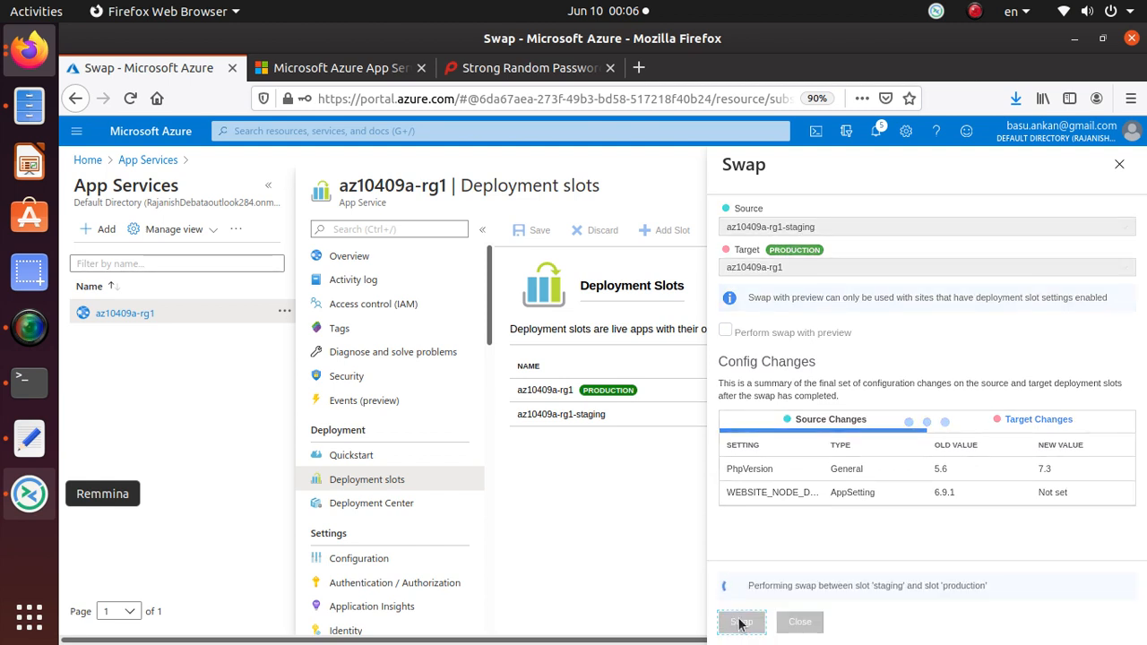
{"action": "left_click", "coordinate": [150, 68]}
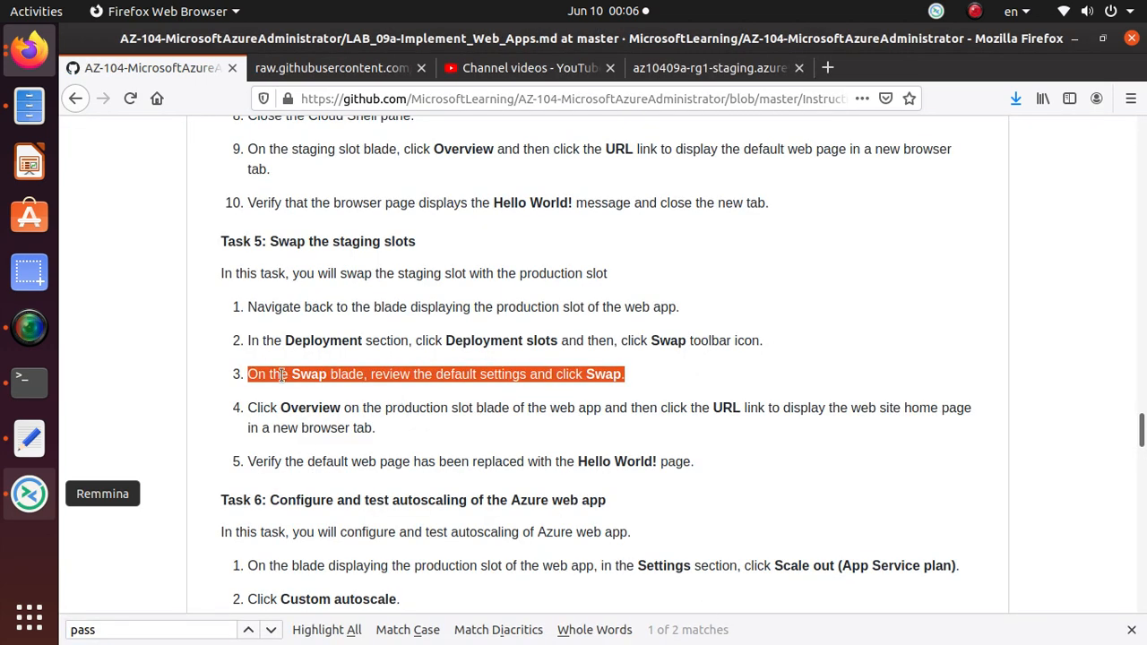
{"action": "mouse_move", "coordinate": [446, 431]}
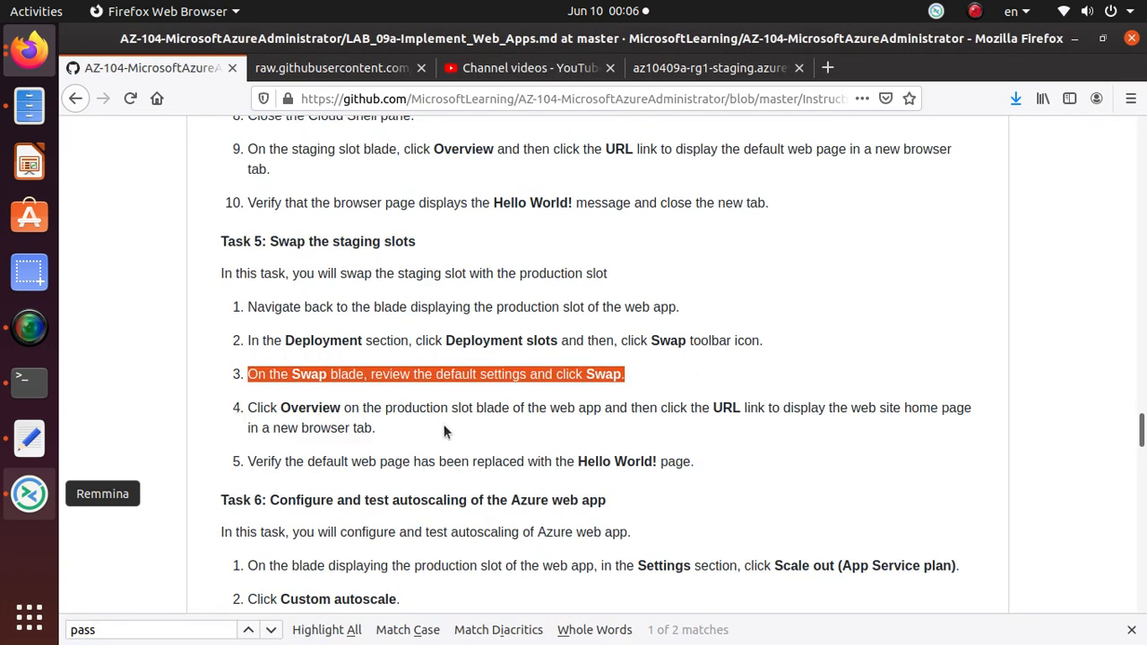
{"action": "mouse_move", "coordinate": [612, 424]}
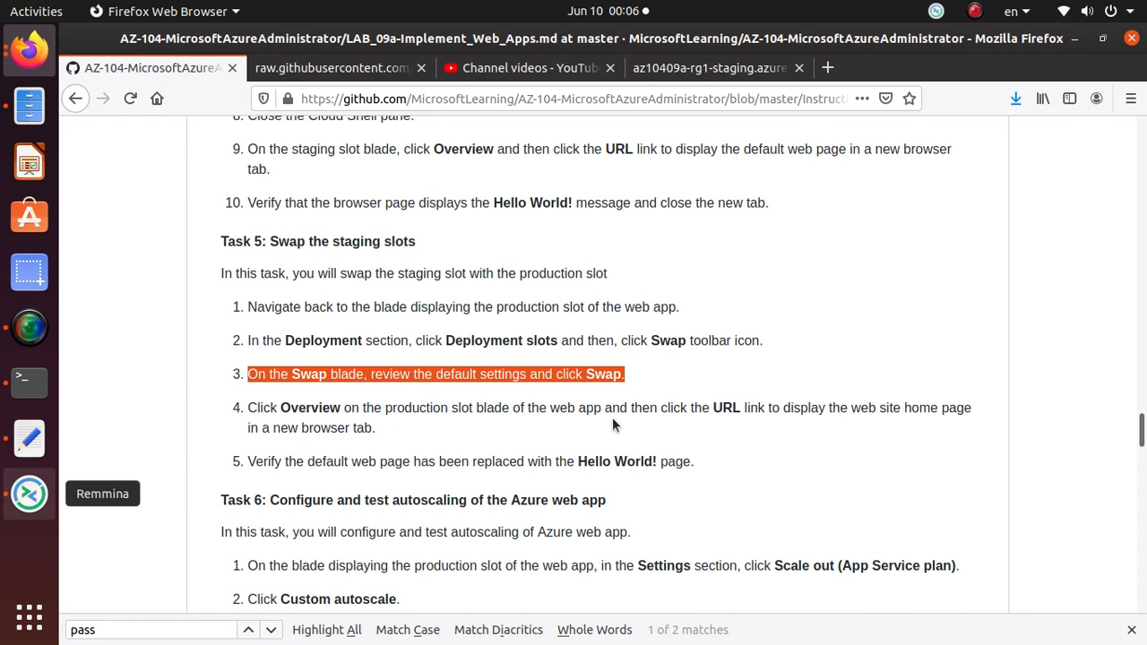
{"action": "mouse_move", "coordinate": [867, 430]}
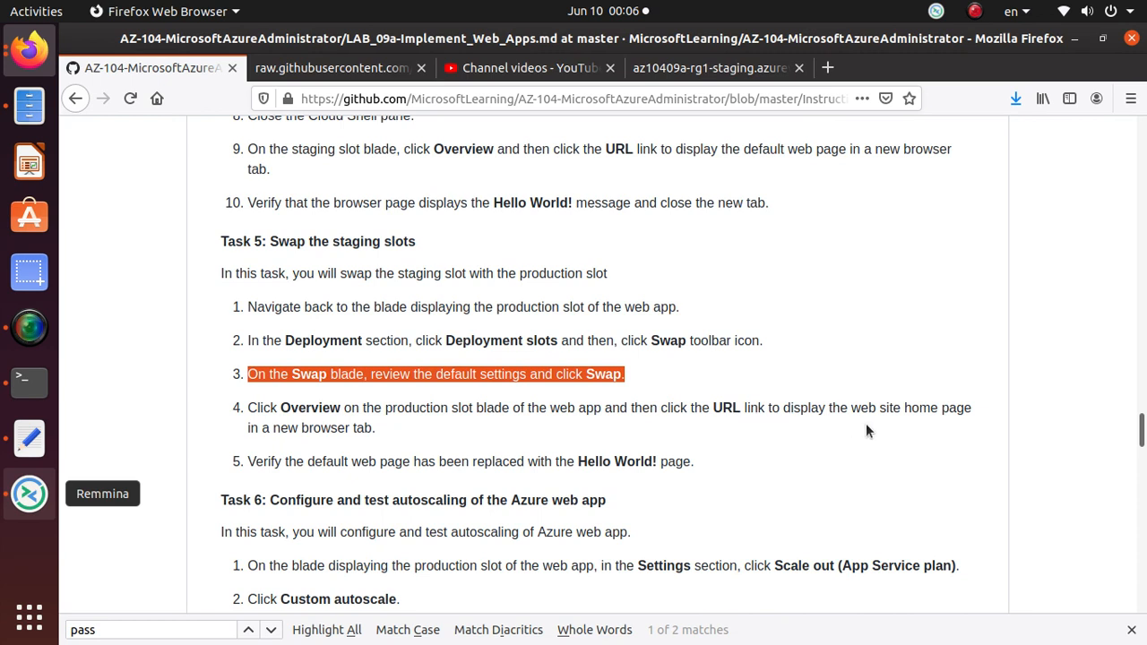
{"action": "mouse_move", "coordinate": [423, 437]}
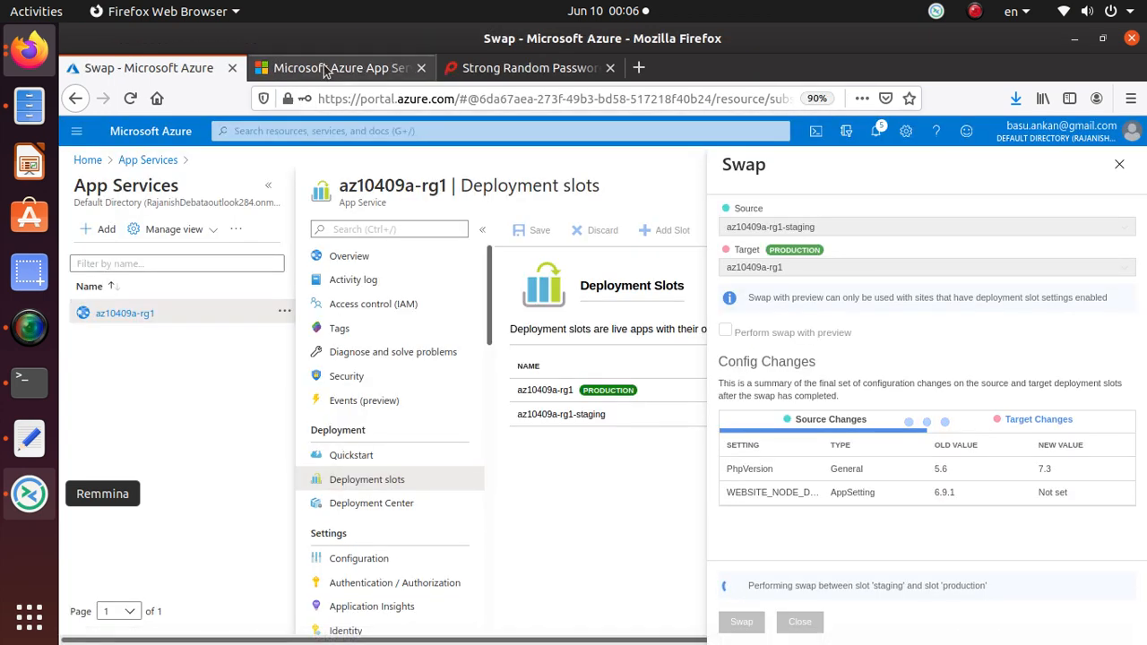
- Point the staging site tab at az10409a-rg1.azurewebsites.net and check back on the swap's progress
{"action": "left_click", "coordinate": [338, 68]}
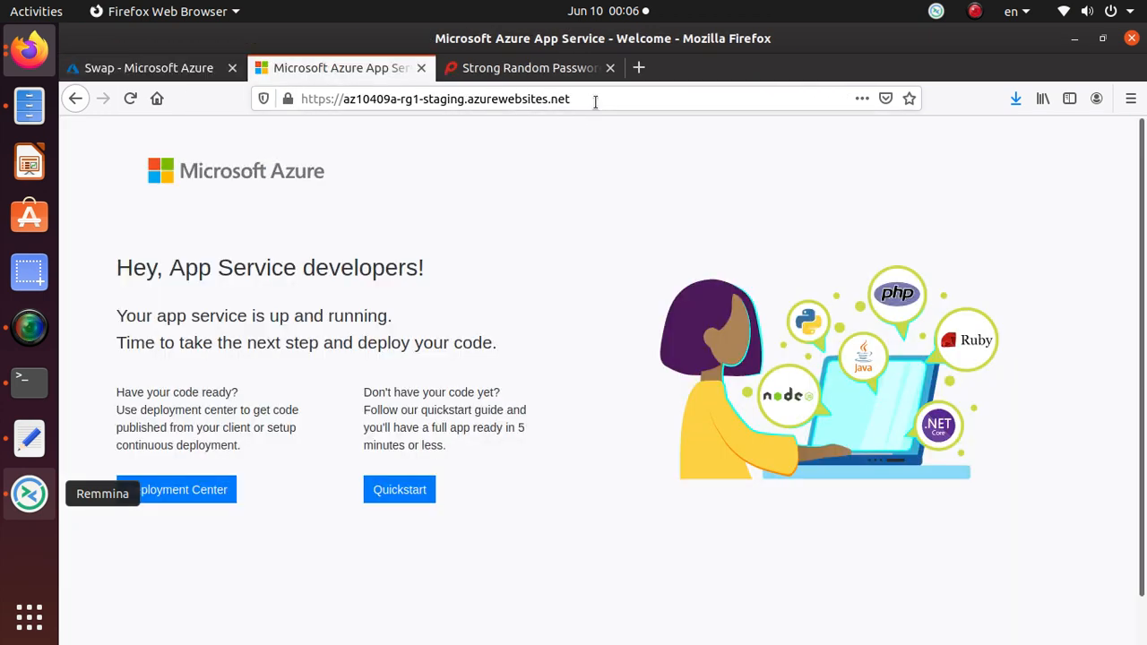
{"action": "left_click", "coordinate": [433, 98]}
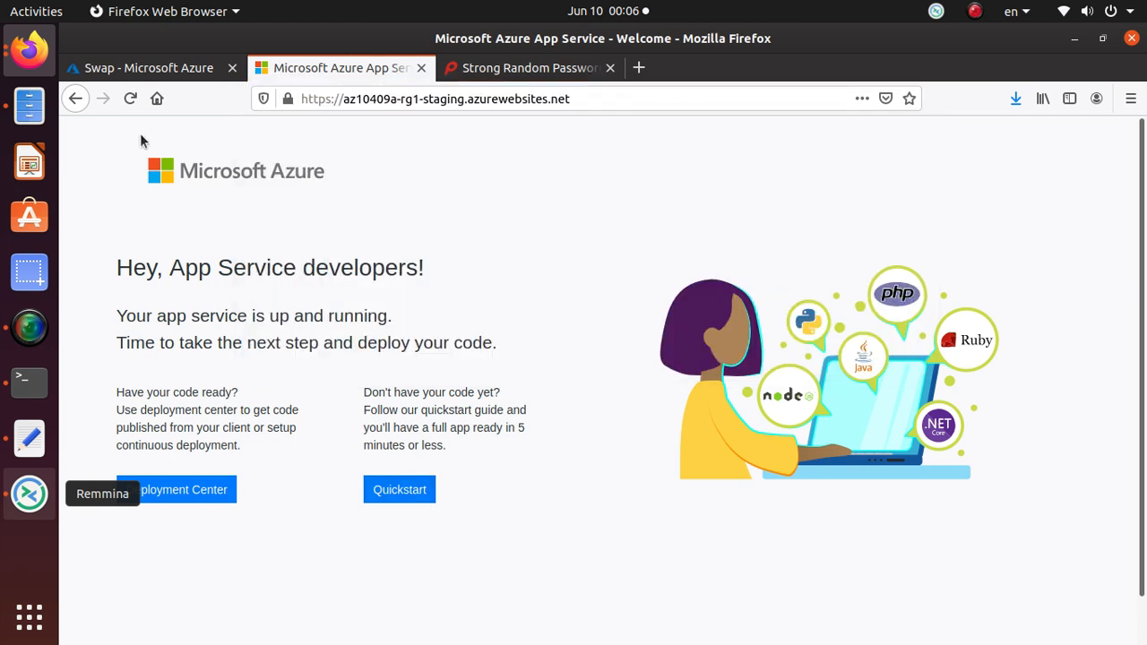
{"action": "mouse_move", "coordinate": [100, 183]}
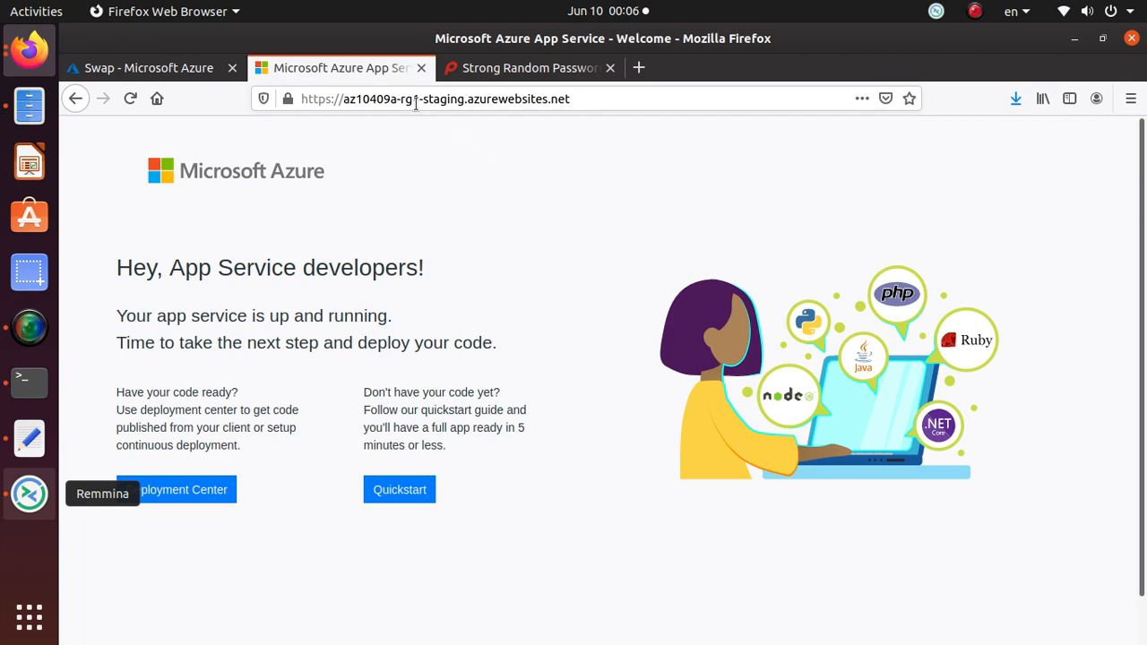
{"action": "mouse_move", "coordinate": [149, 69]}
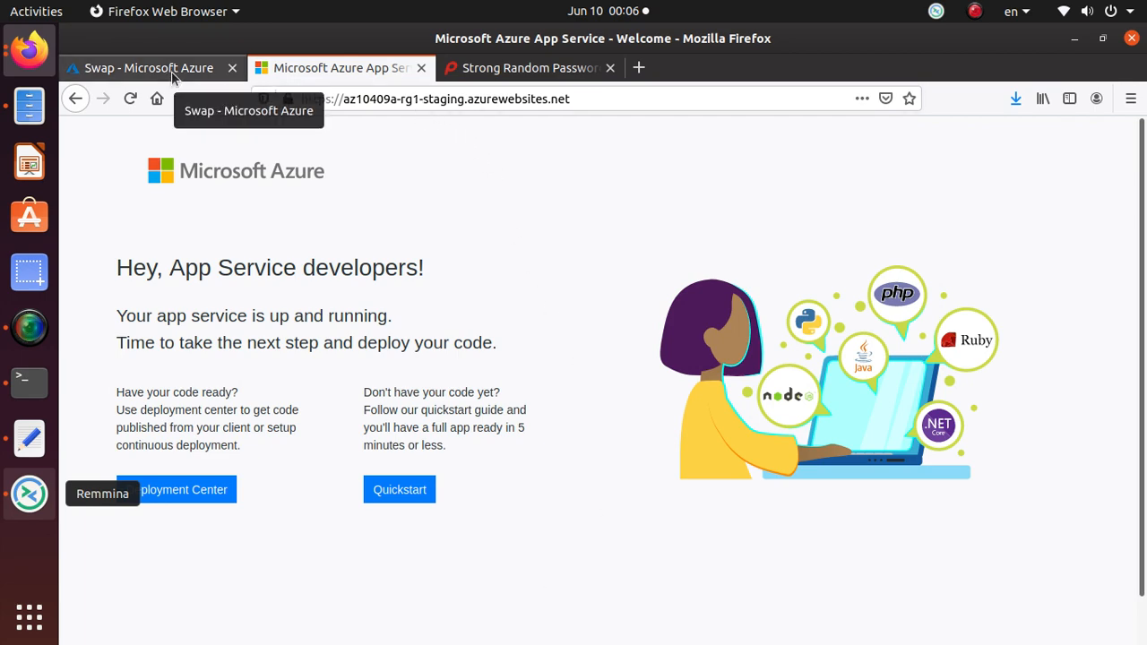
{"action": "left_click", "coordinate": [148, 68]}
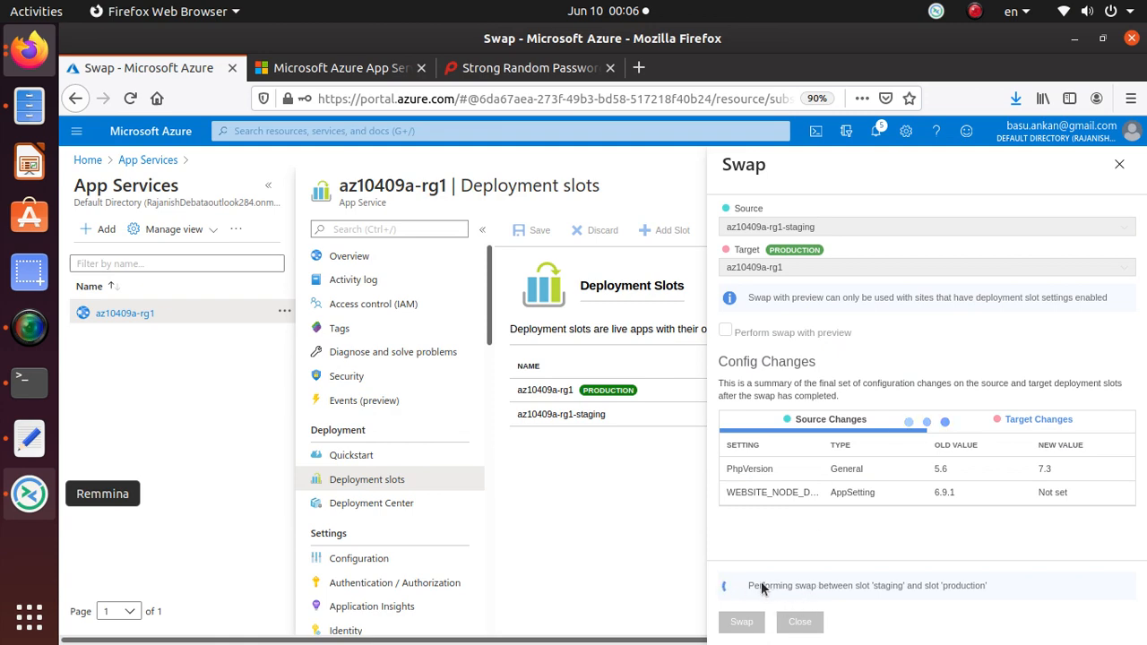
{"action": "mouse_move", "coordinate": [887, 601]}
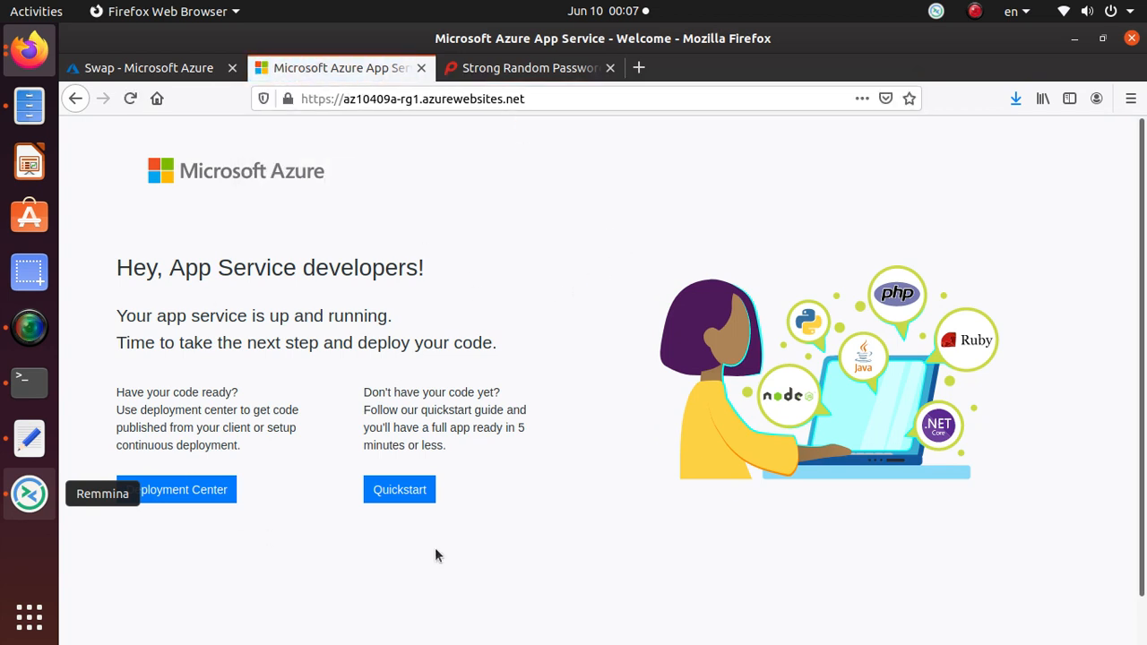
{"action": "mouse_move", "coordinate": [475, 136]}
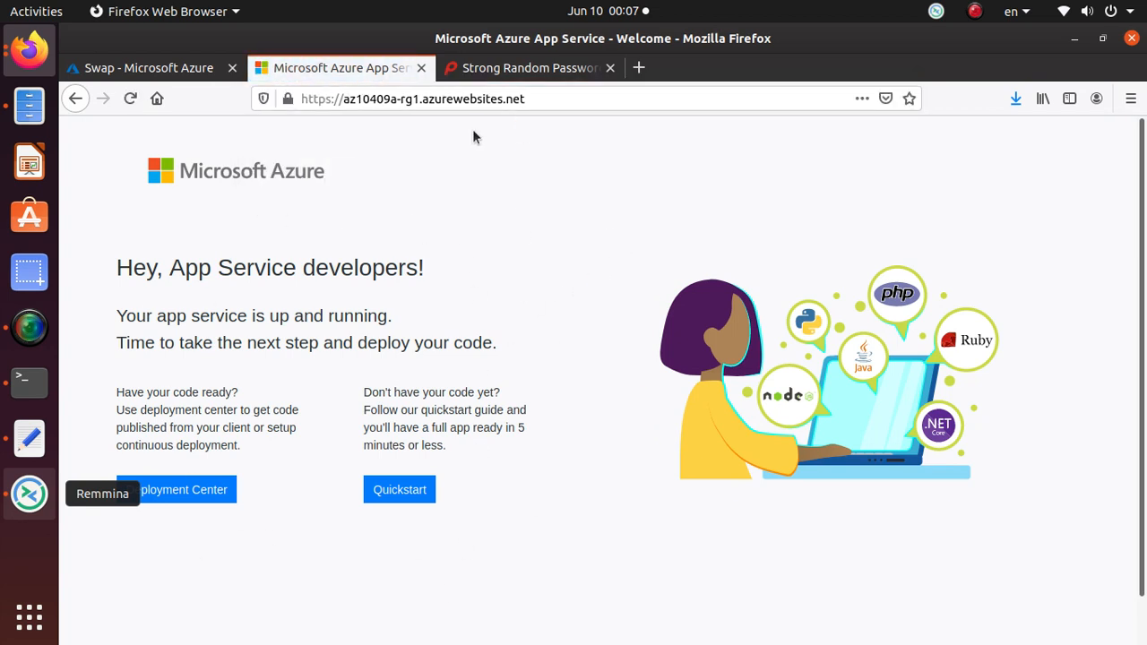
{"action": "mouse_move", "coordinate": [211, 208]}
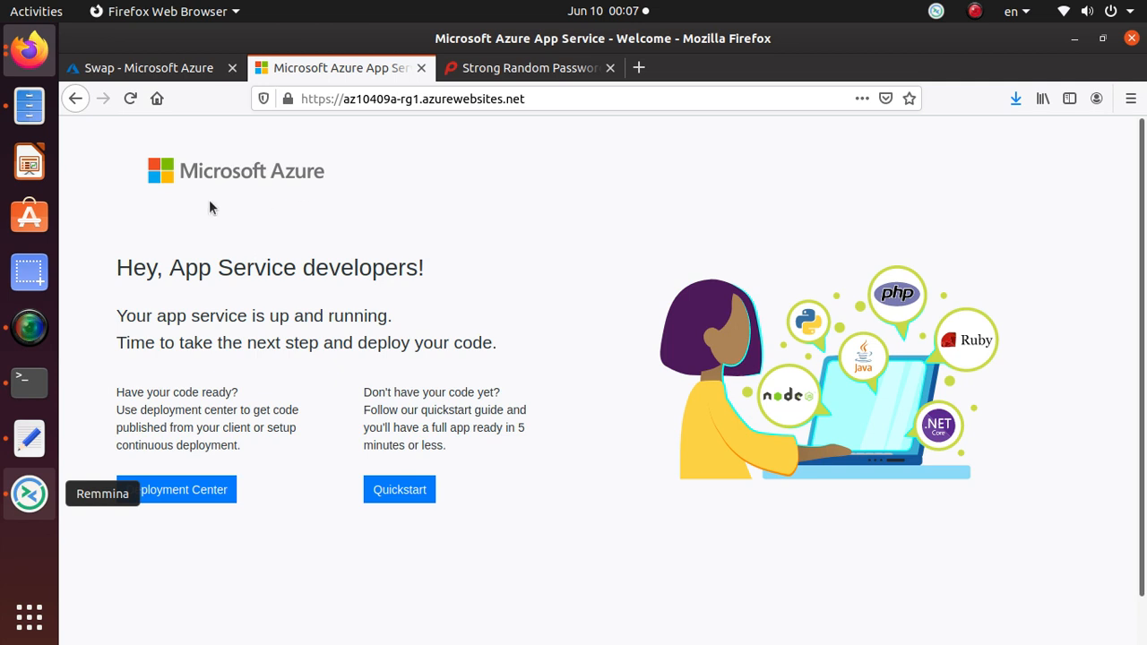
{"action": "mouse_move", "coordinate": [195, 208]}
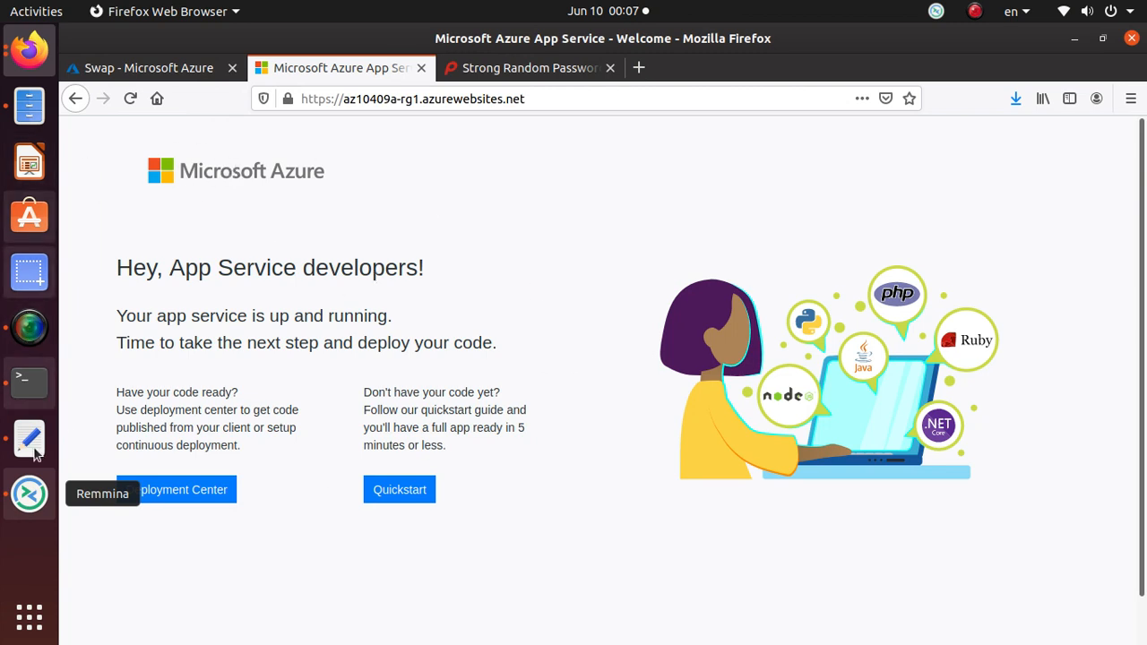
{"action": "left_click", "coordinate": [413, 98]}
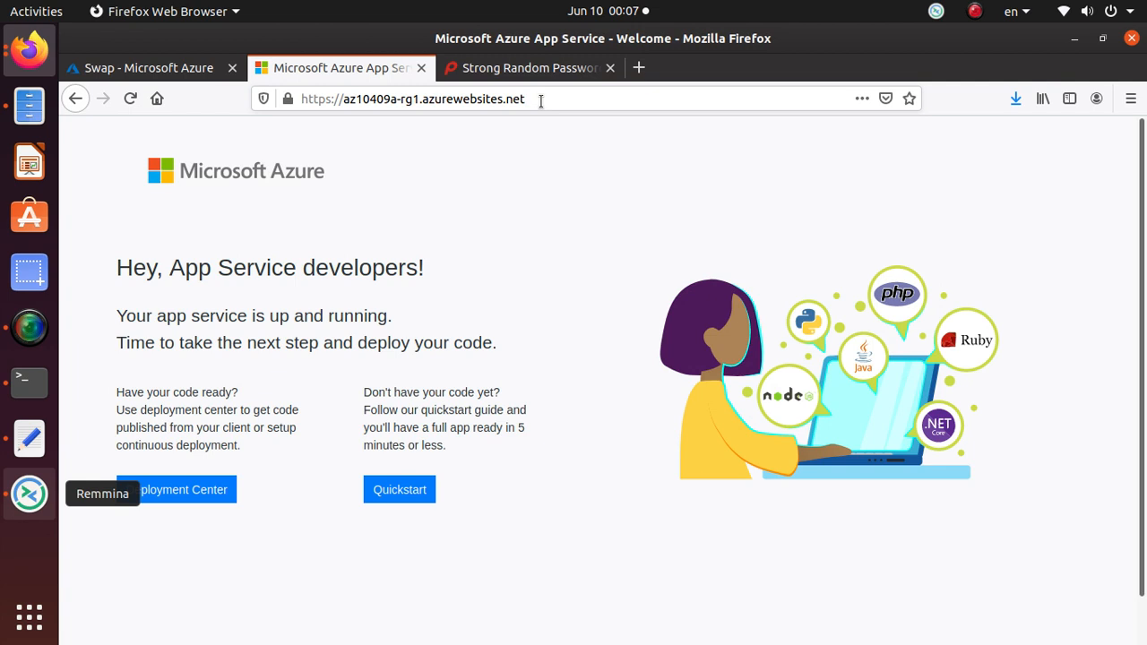
{"action": "mouse_move", "coordinate": [536, 287]}
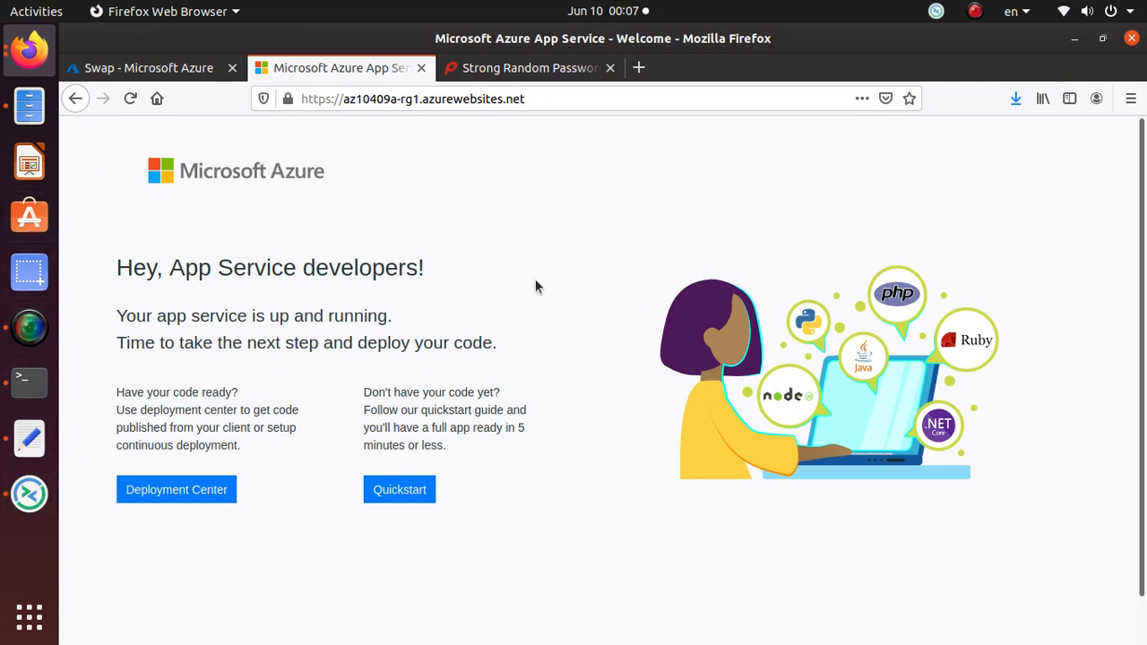
{"action": "mouse_move", "coordinate": [150, 68]}
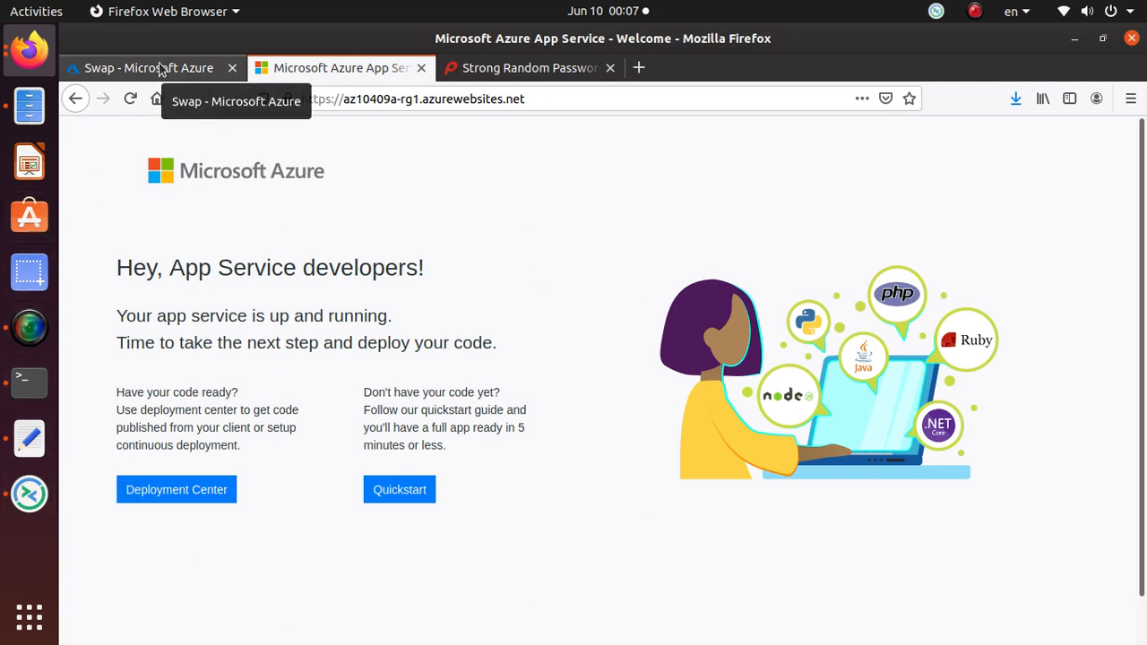
{"action": "left_click", "coordinate": [149, 69]}
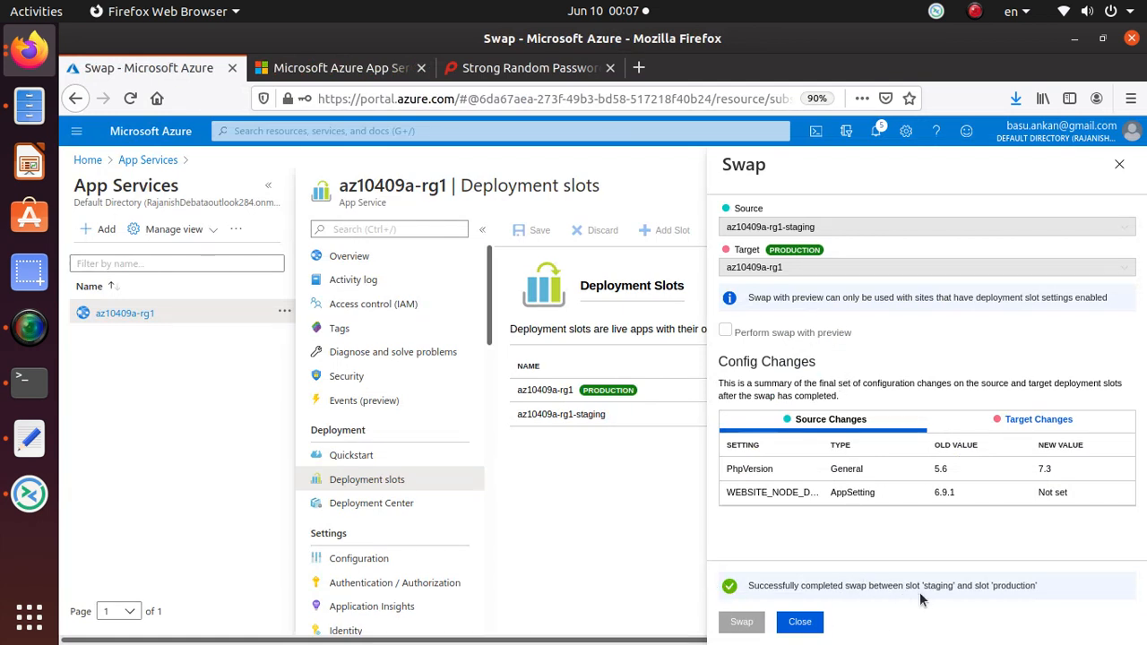
{"action": "mouse_move", "coordinate": [1000, 600]}
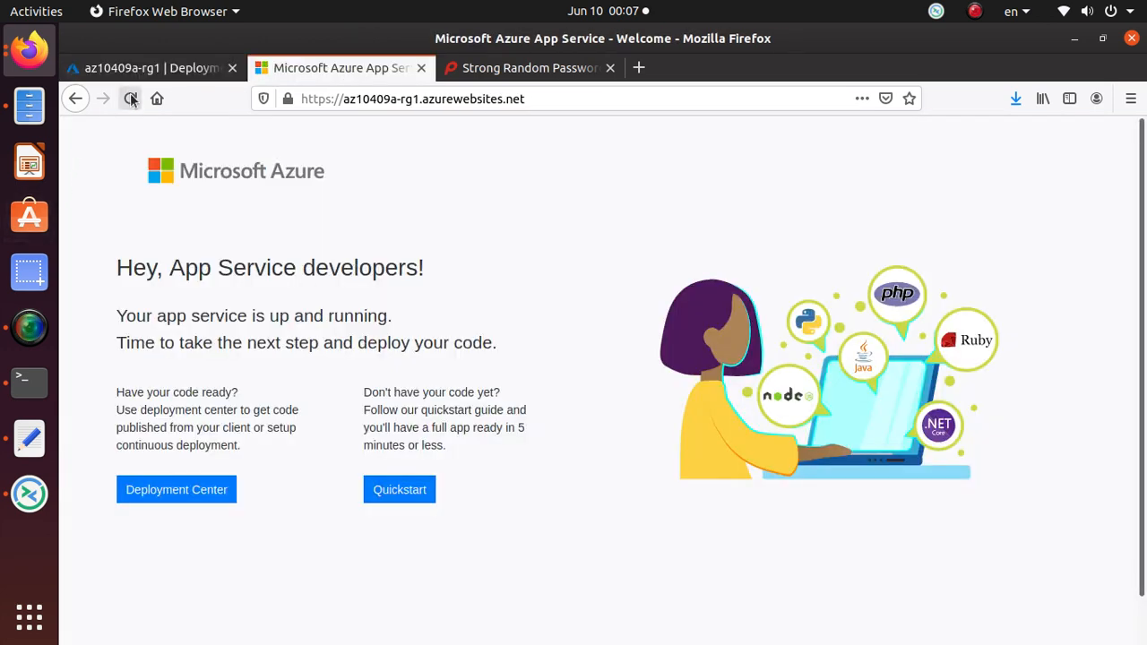
- Reload the production site so it shows the deployed Hello World! page
{"action": "left_click", "coordinate": [129, 98]}
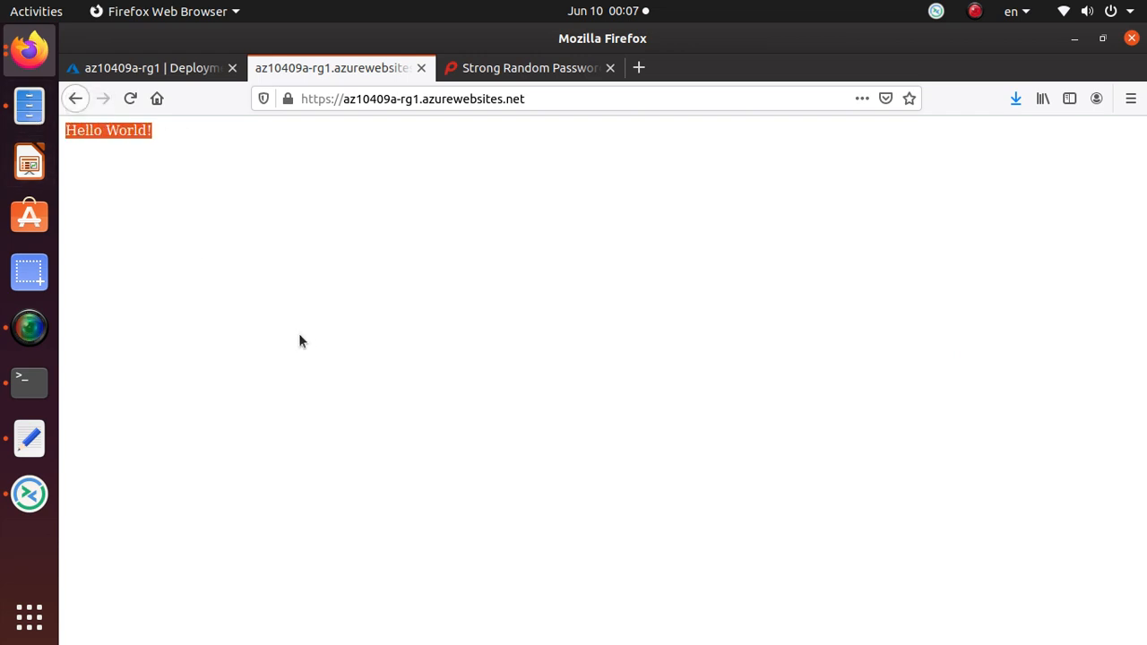
{"action": "mouse_move", "coordinate": [287, 350]}
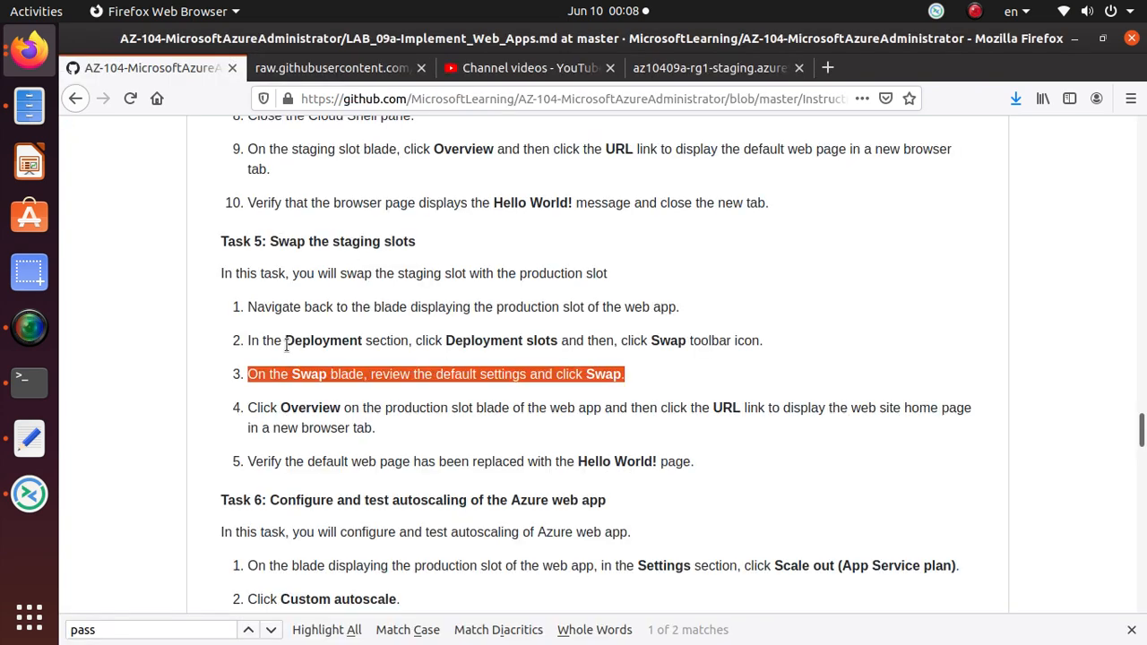
{"action": "mouse_move", "coordinate": [455, 449]}
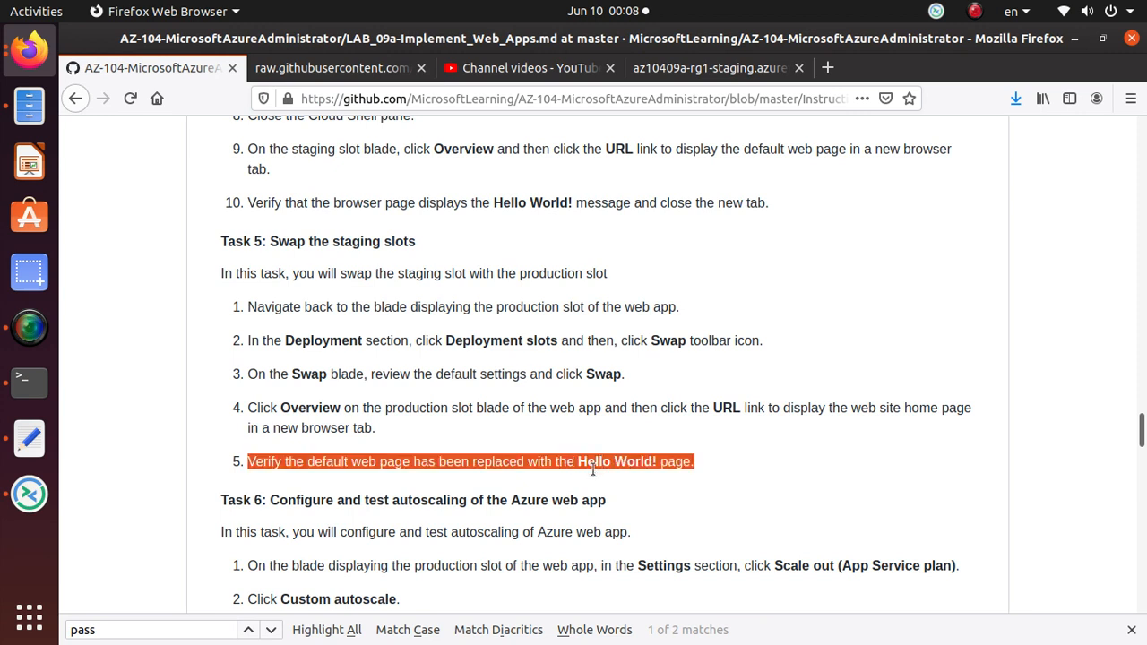
{"action": "mouse_move", "coordinate": [595, 477]}
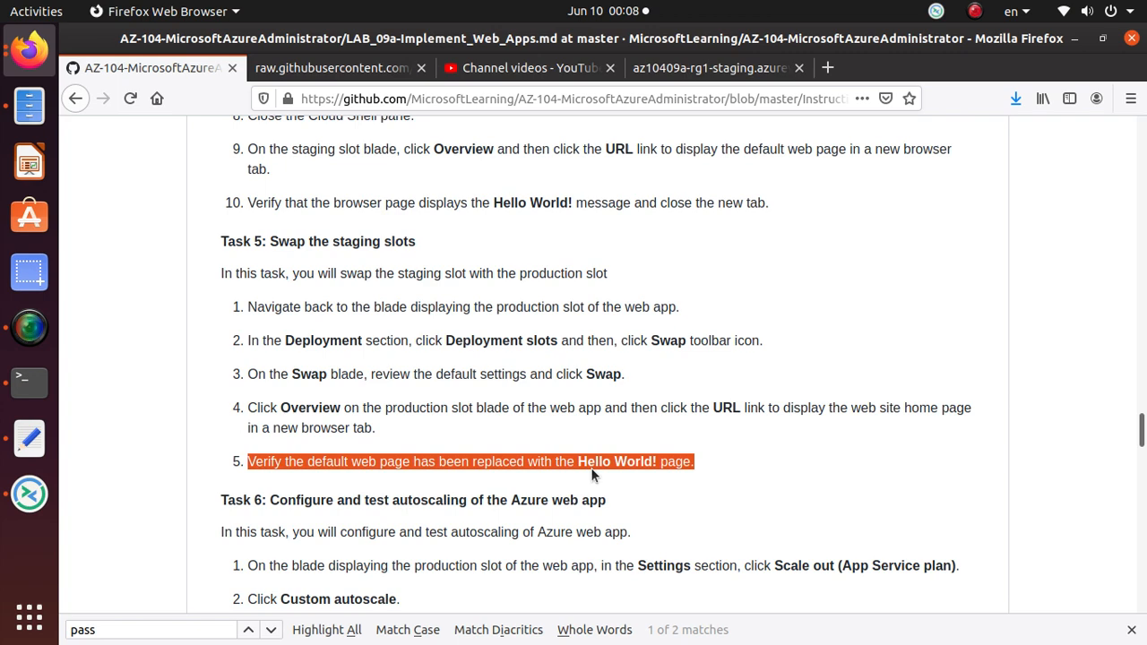
{"action": "mouse_move", "coordinate": [391, 262]}
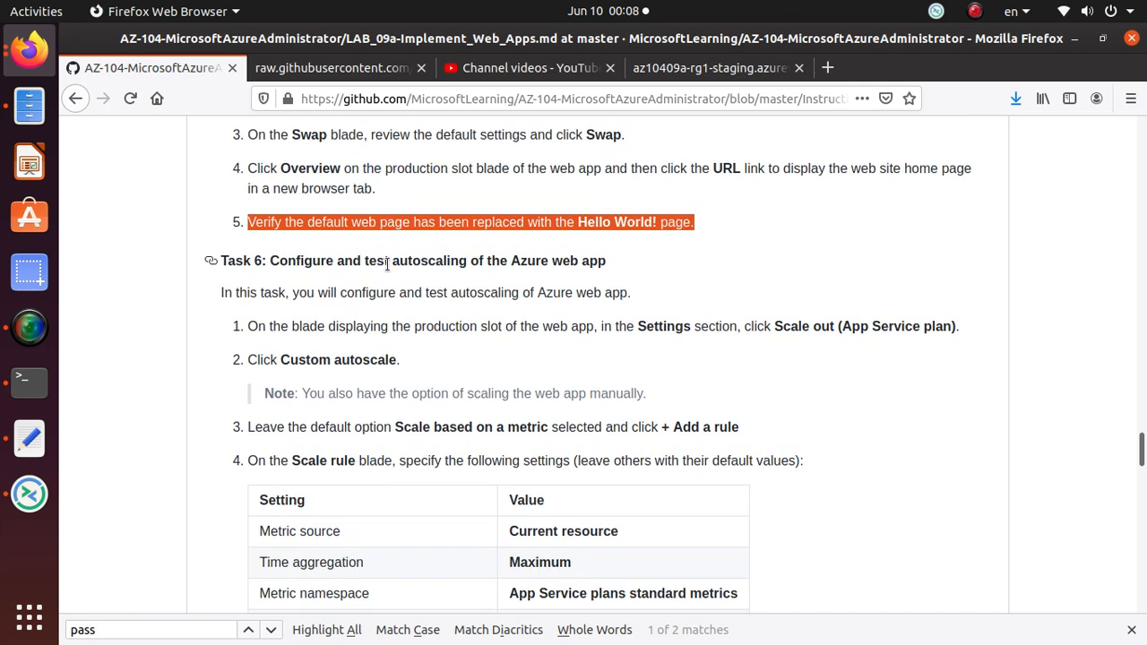
- Move the lab manual on to the Task 6 heading on configuring and testing autoscaling
{"action": "double_click", "coordinate": [412, 262]}
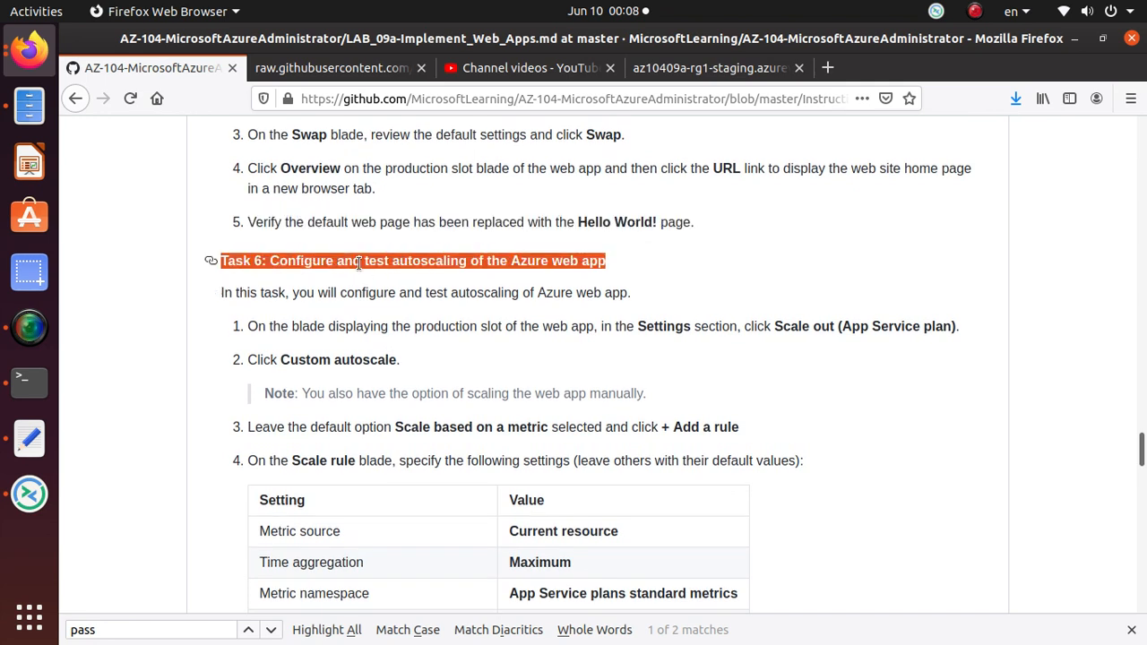